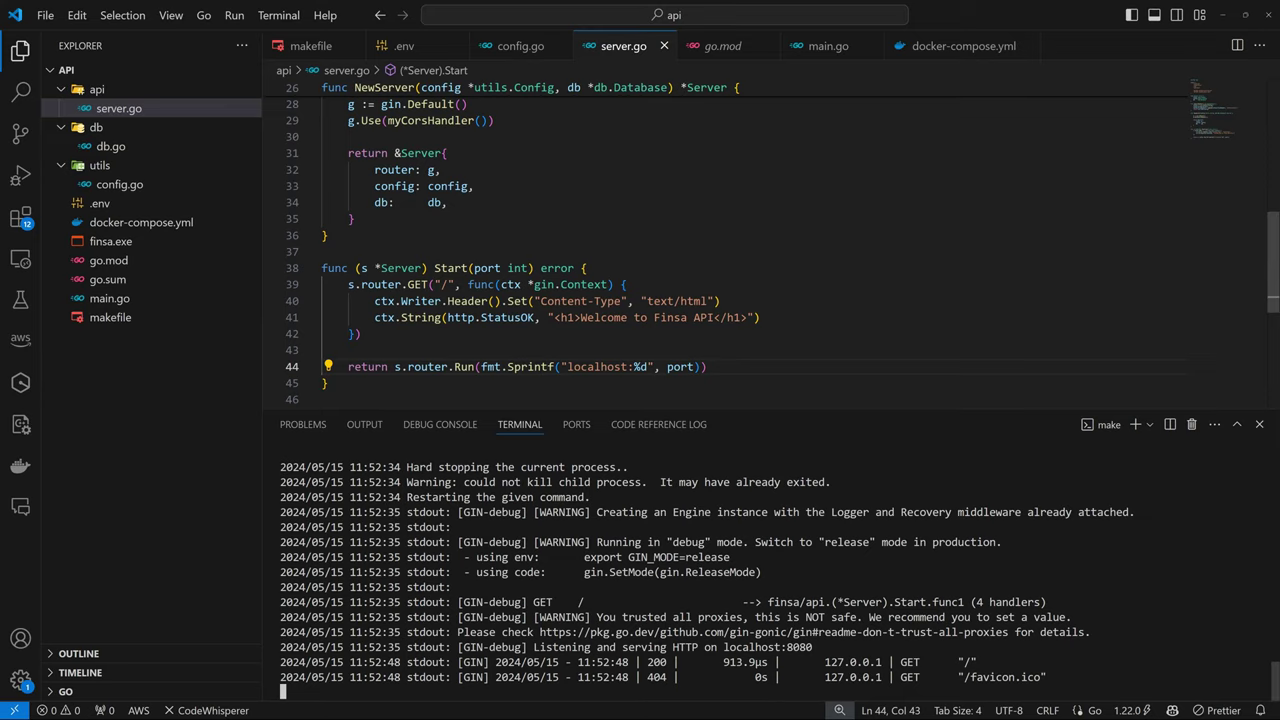
- Hide the terminal panel and bring up the api folder's context actions for a new file
{"action": "left_click", "coordinate": [1262, 424]}
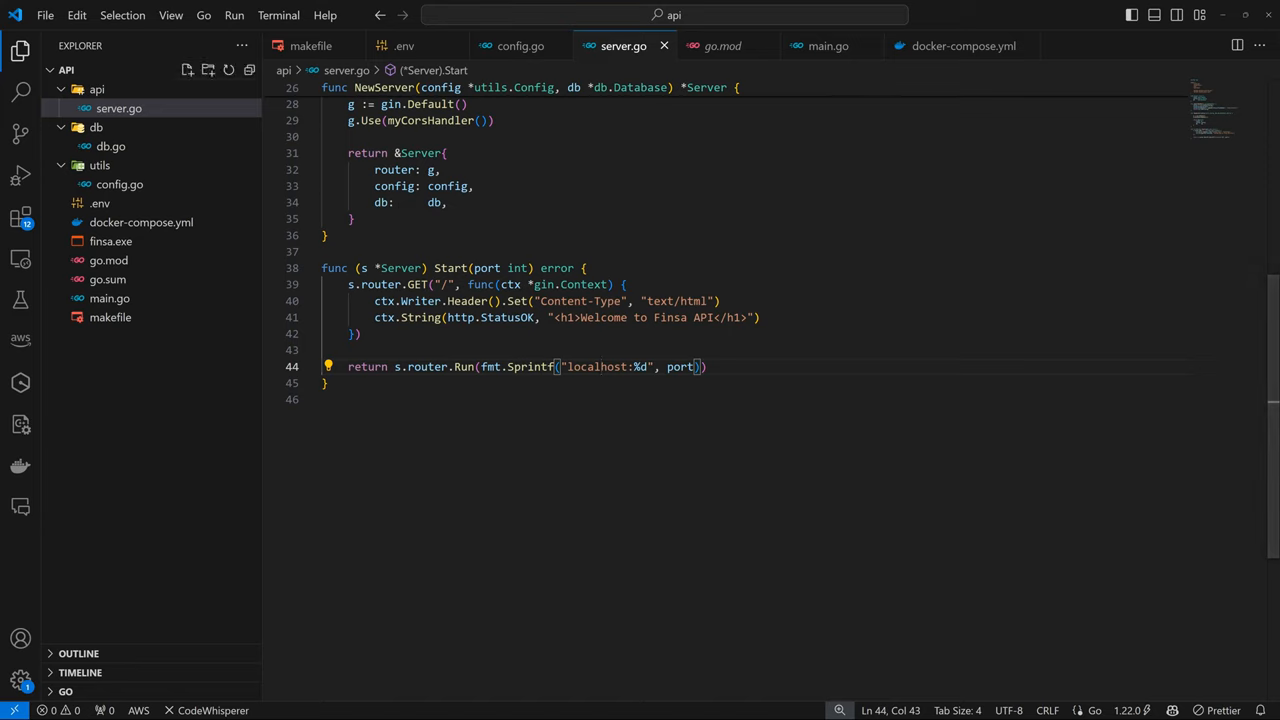
{"action": "right_click", "coordinate": [98, 90]}
{"action": "type", "text": "auth"}
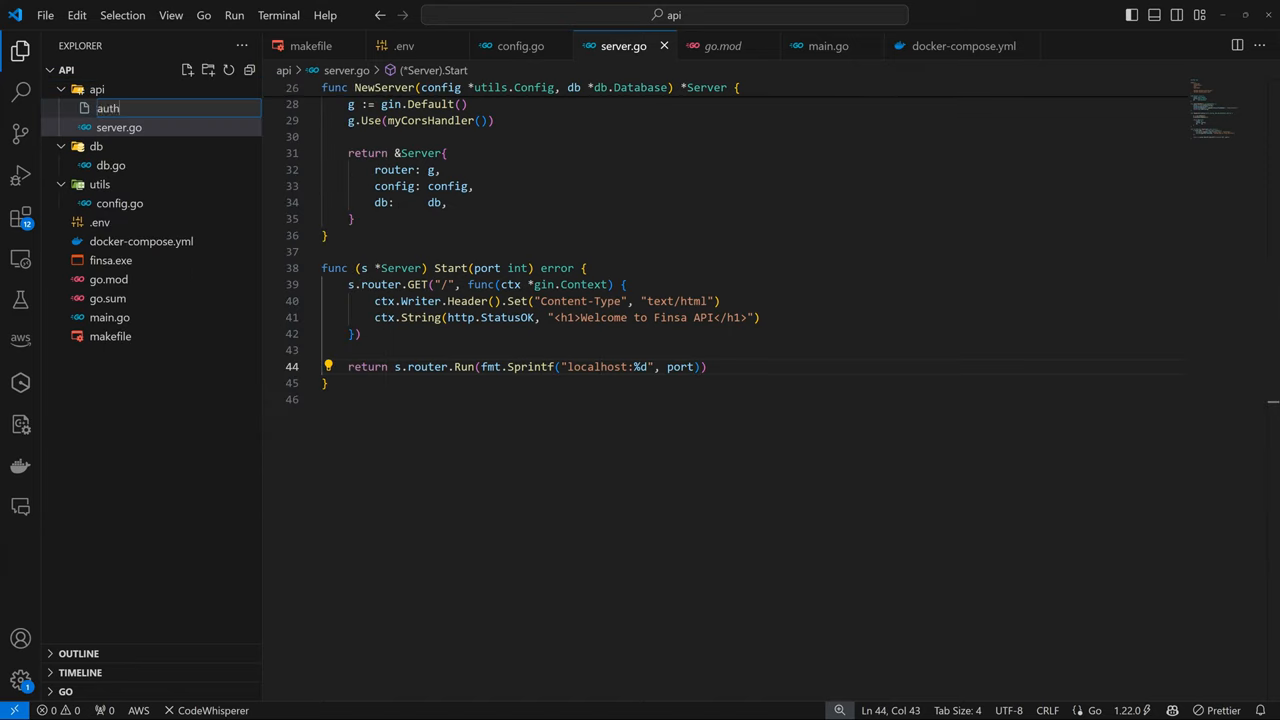
- Write auth.go in package api with an Auth struct holding a server *Server field
{"action": "left_click", "coordinate": [101, 108]}
{"action": "type", "text": ".go"}
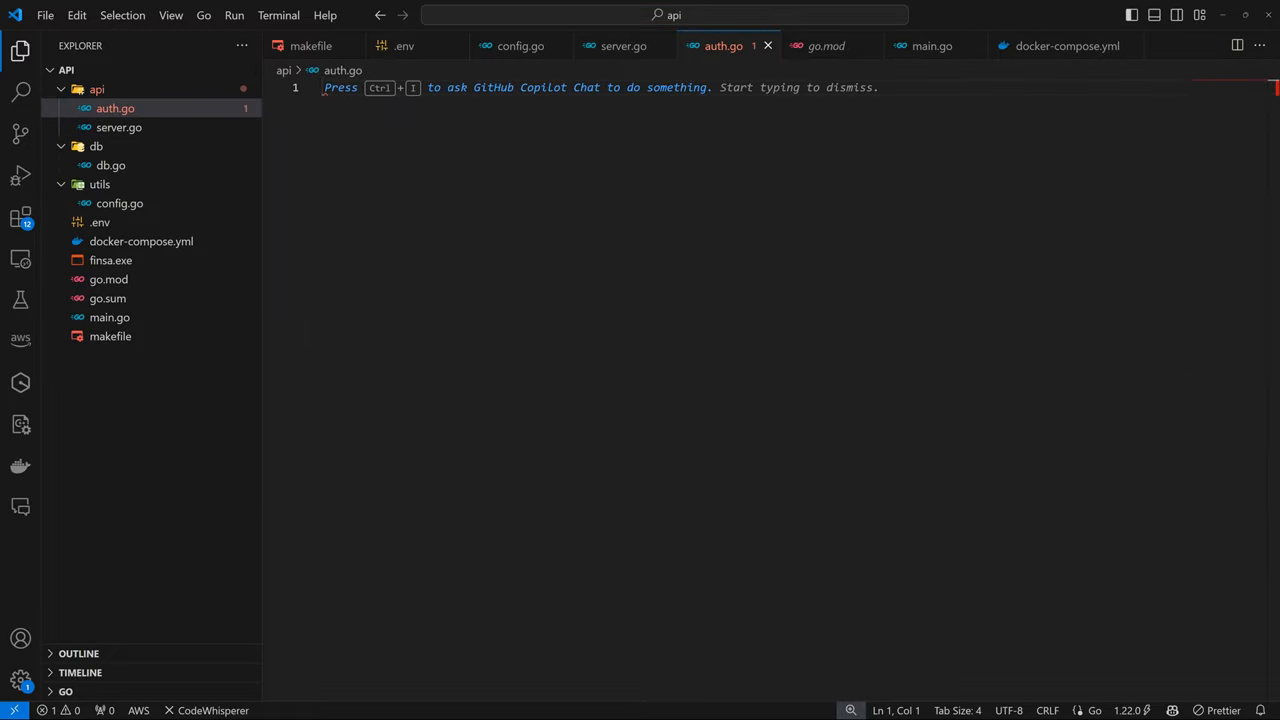
{"action": "type", "text": "pa"}
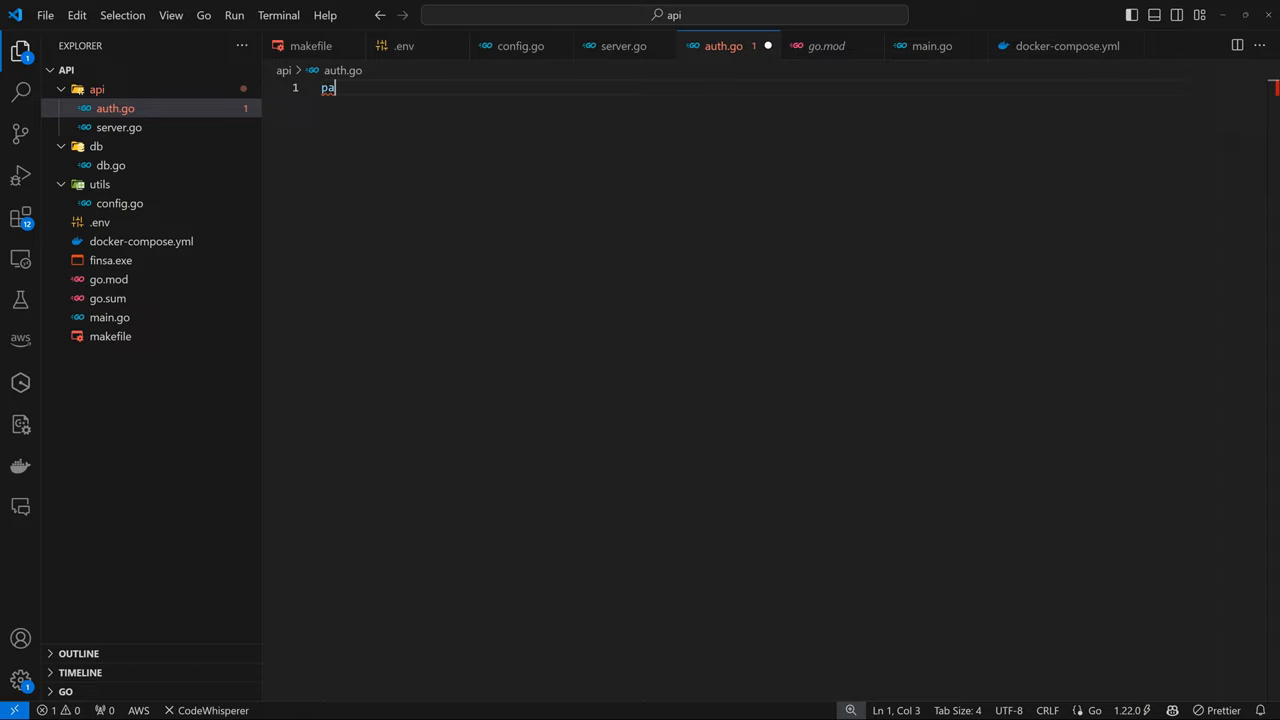
{"action": "type", "text": "ckage api"}
{"action": "type", "text": "type A"}
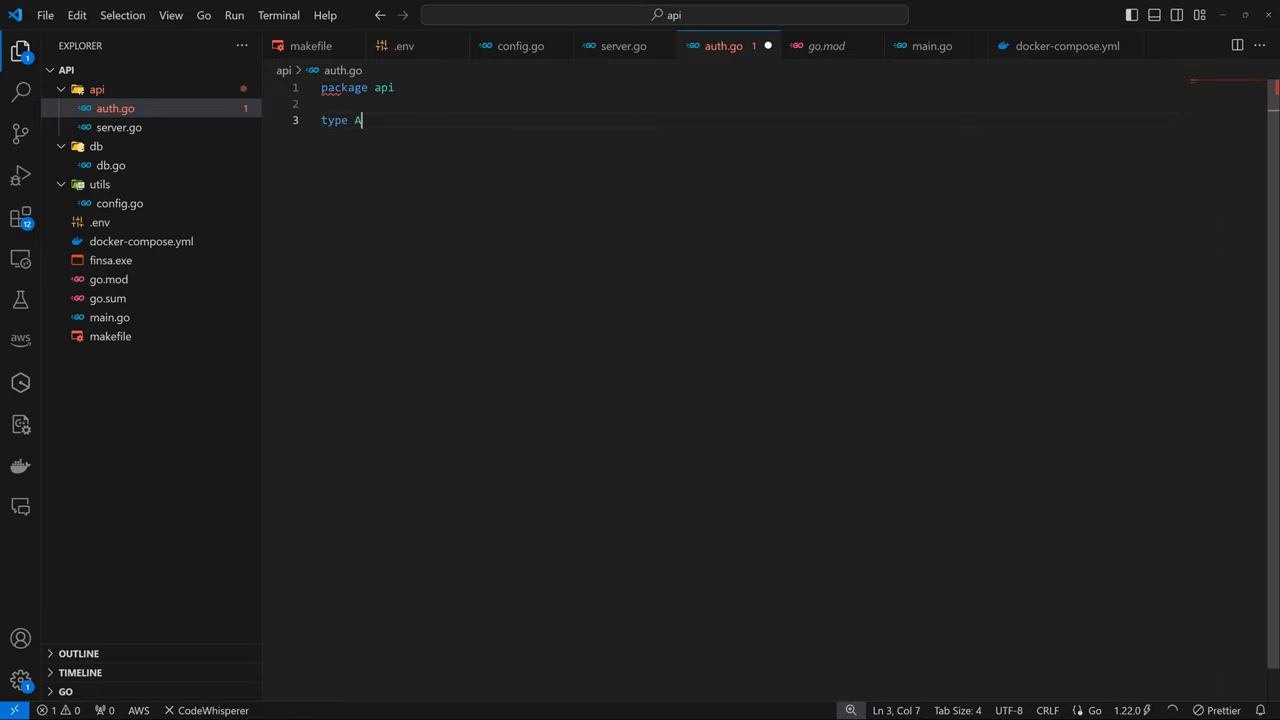
{"action": "type", "text": "uth struct {"}
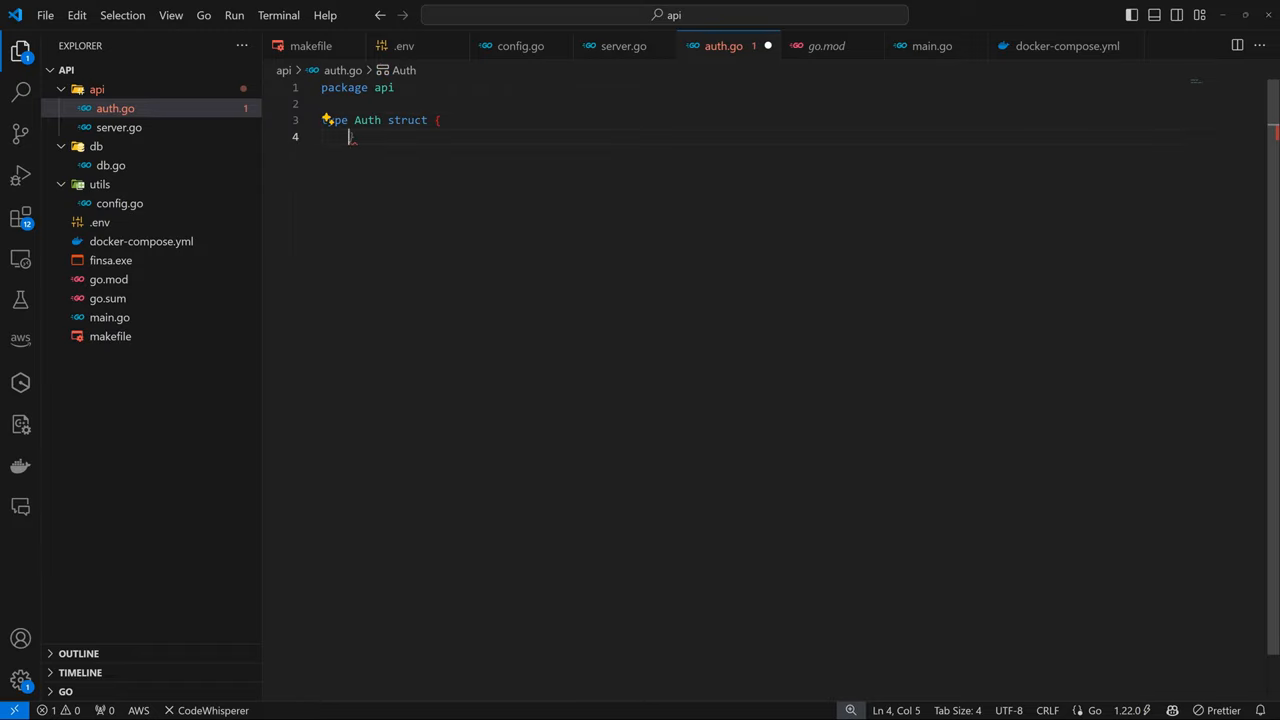
{"action": "type", "text": "server"}
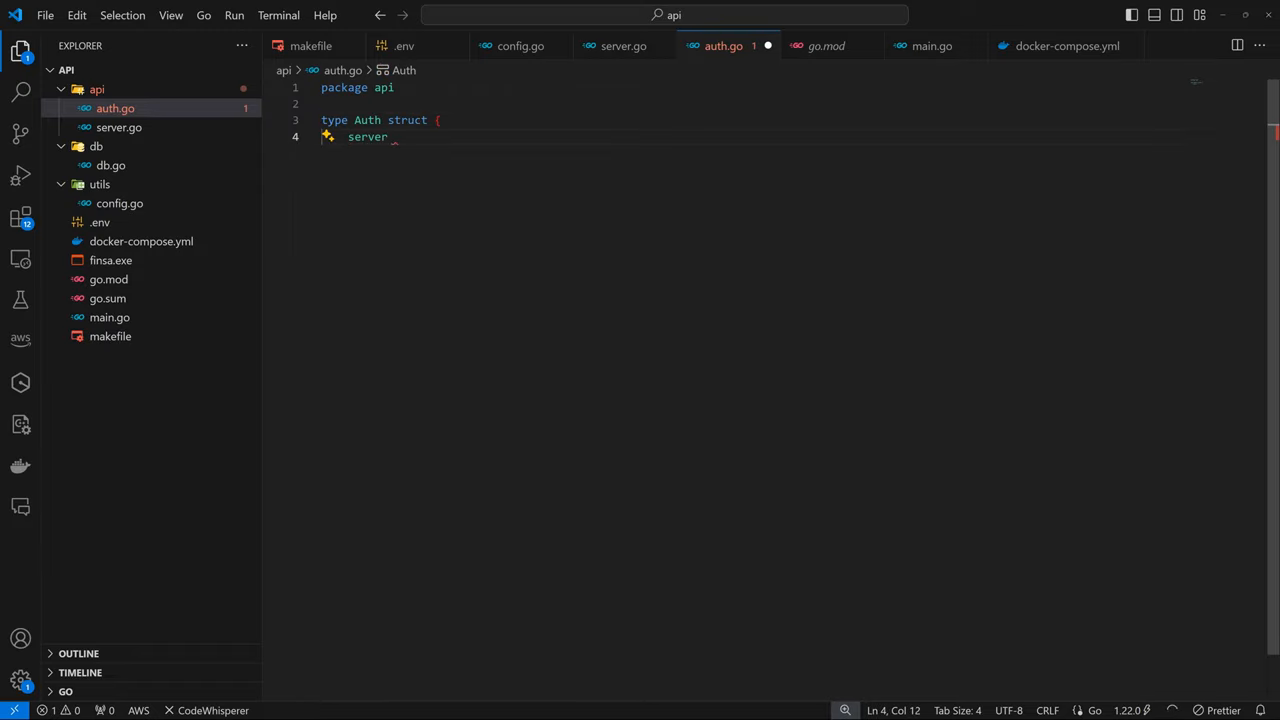
{"action": "type", "text": "*Server"}
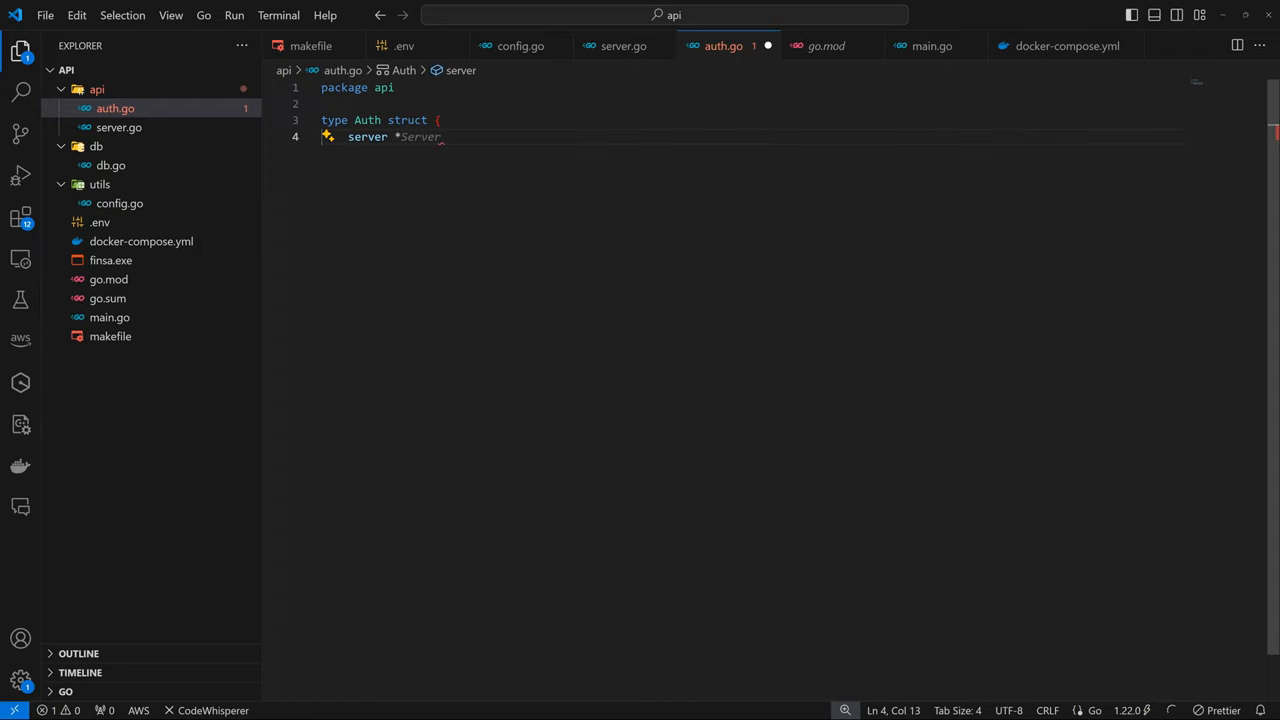
{"action": "type", "text": "Server"}
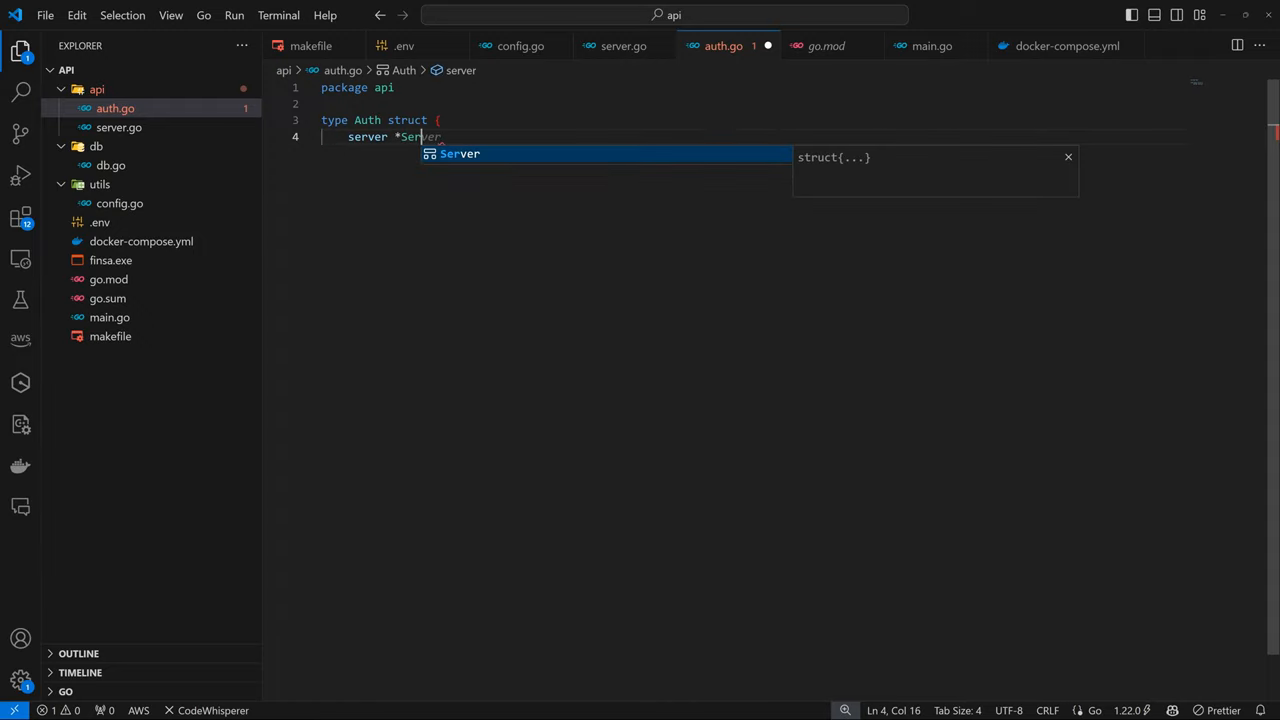
{"action": "key", "text": "Enter"}
{"action": "type", "text": "}"}
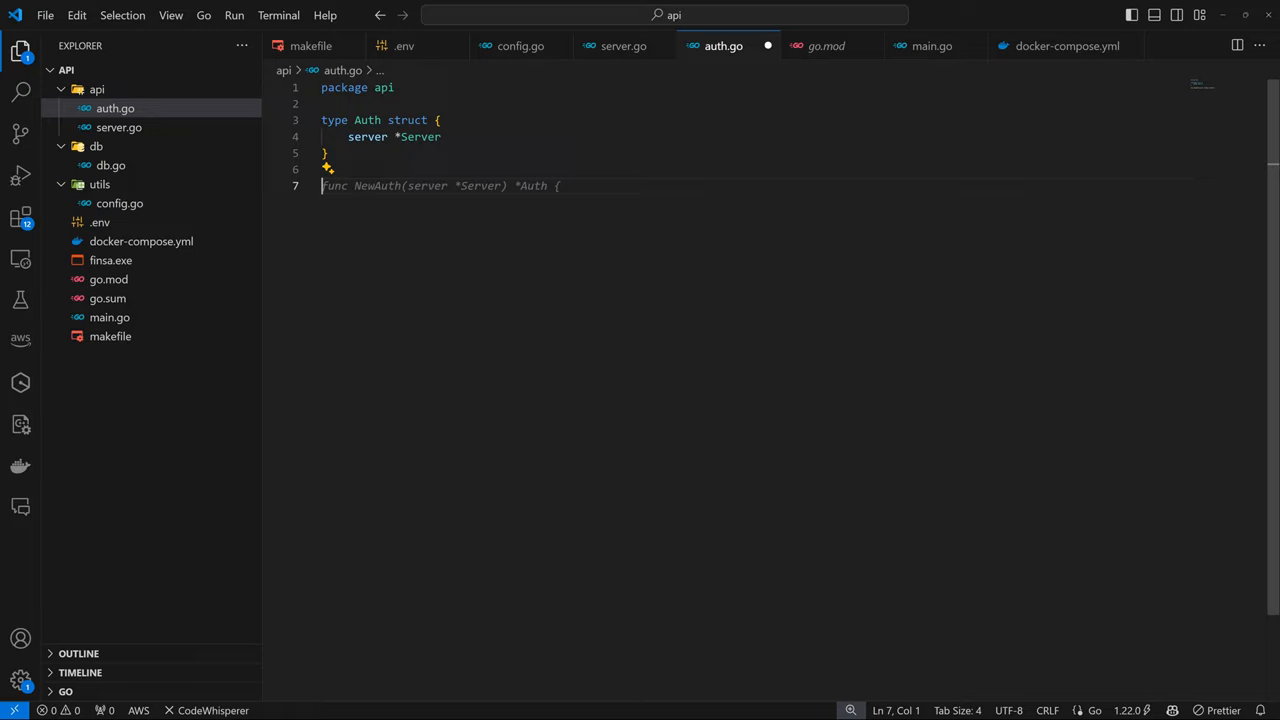
- Write func (a Auth) router(server *Server) creating an /auth group named serverGroup
{"action": "type", "text": "func (a Auth"}
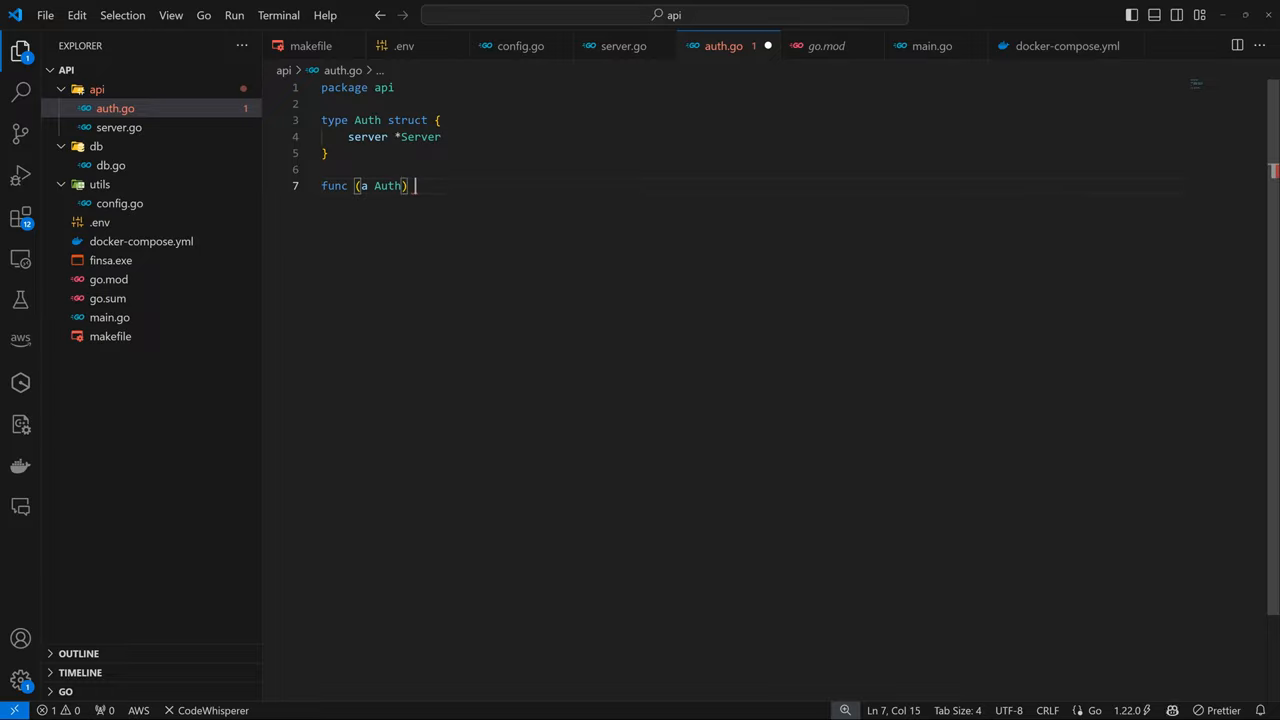
{"action": "type", "text": "router("}
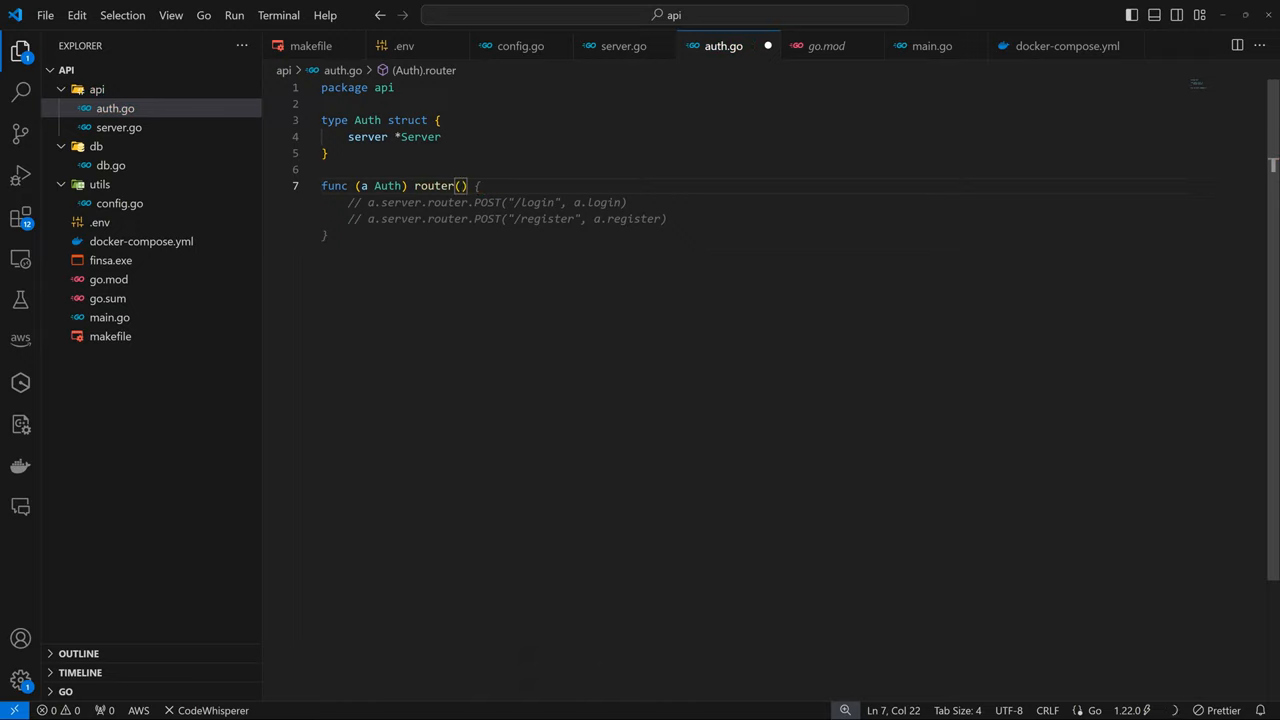
{"action": "type", "text": "server *Server"}
{"action": "type", "text": "auth := server.router.Group(\"/auth\")"}
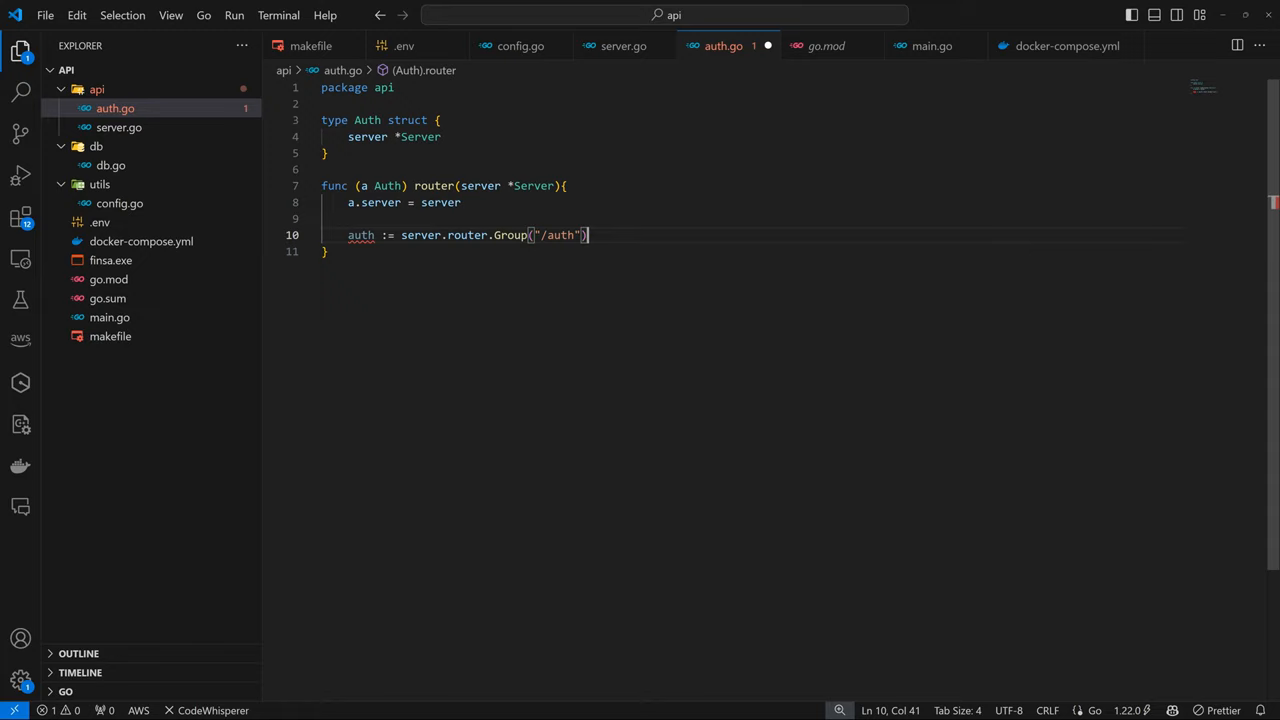
{"action": "double_click", "coordinate": [361, 235]}
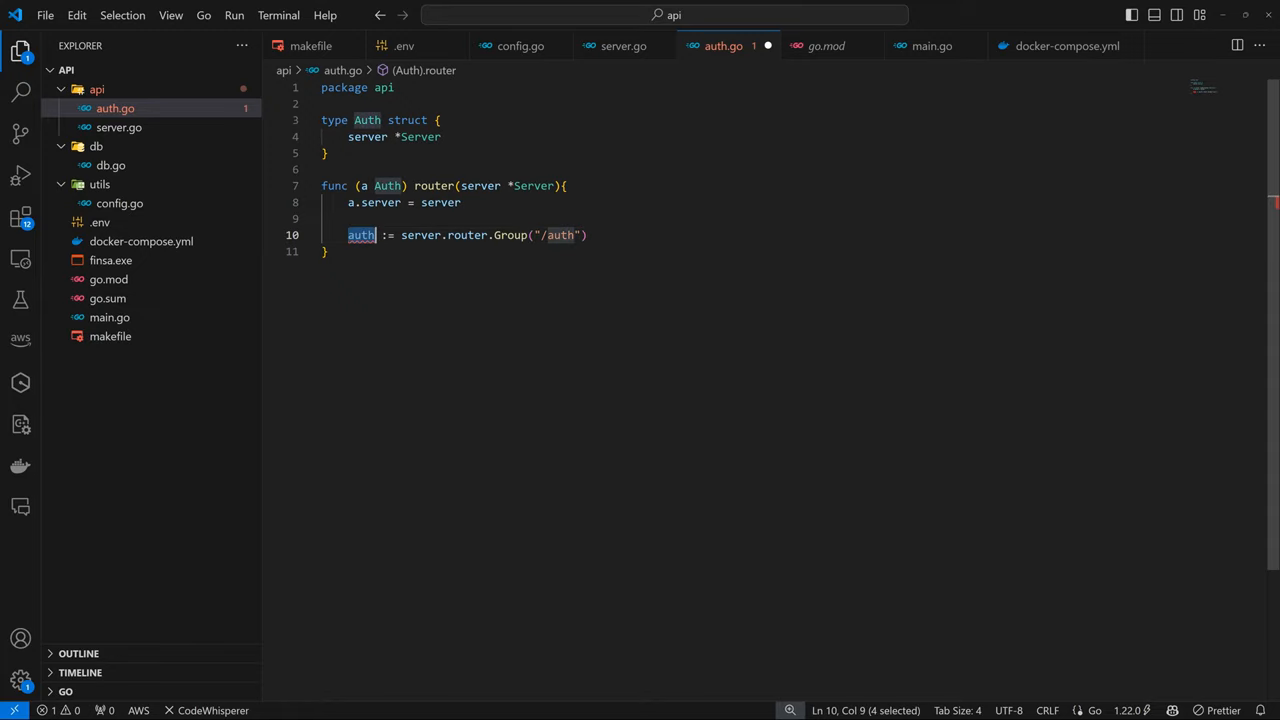
{"action": "type", "text": "serverG"}
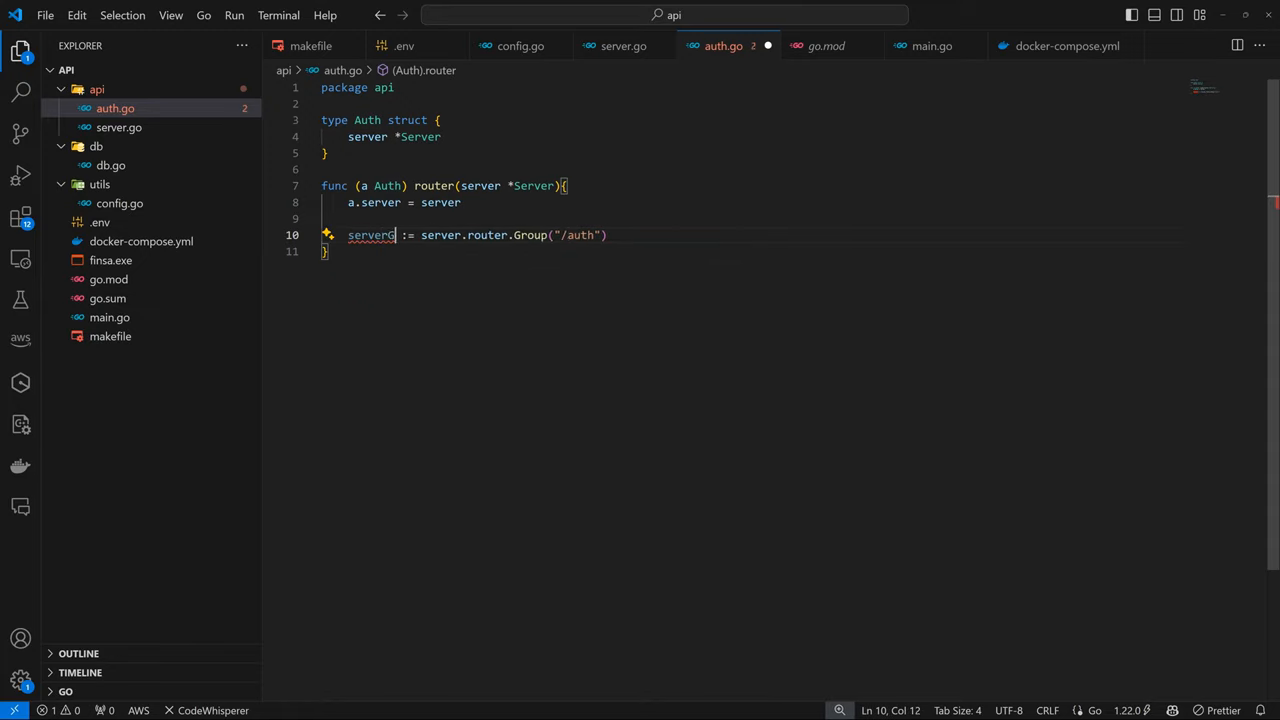
{"action": "type", "text": "Group"}
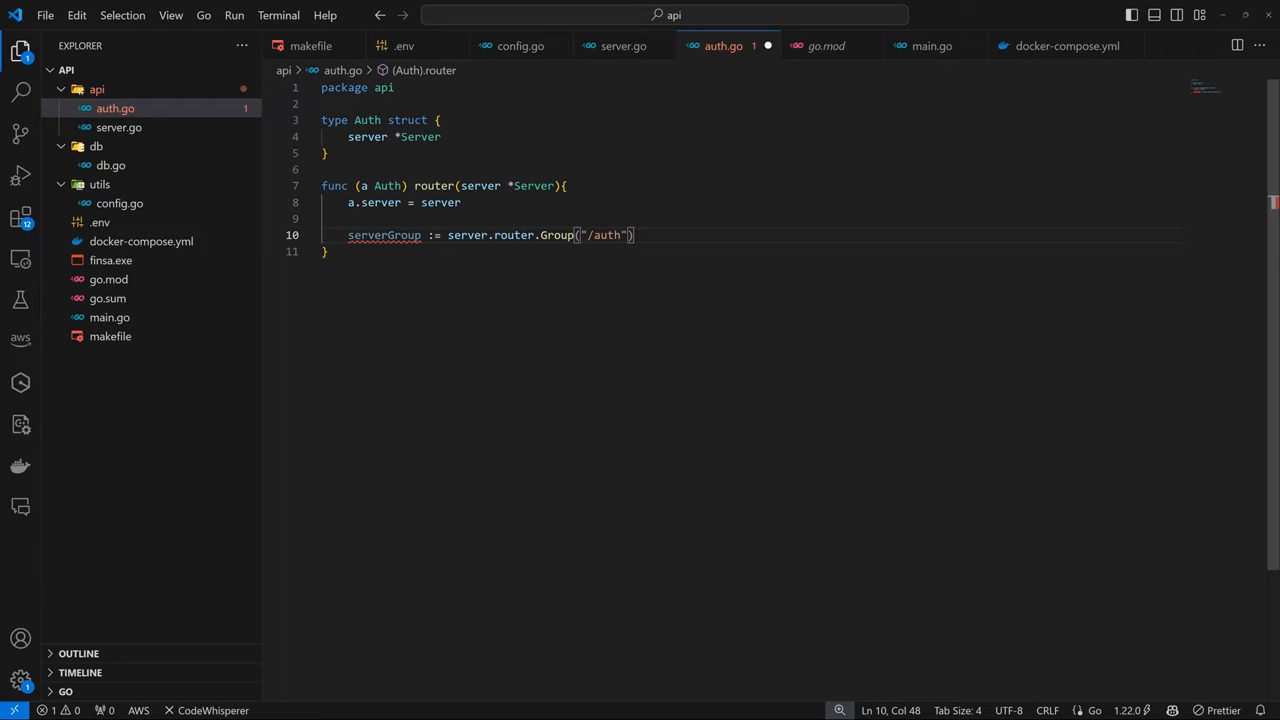
- Register POST /login and /register routes on serverGroup and save auth.go
{"action": "type", "text": "serverGroup.POST(\"/login\", a.login)"}
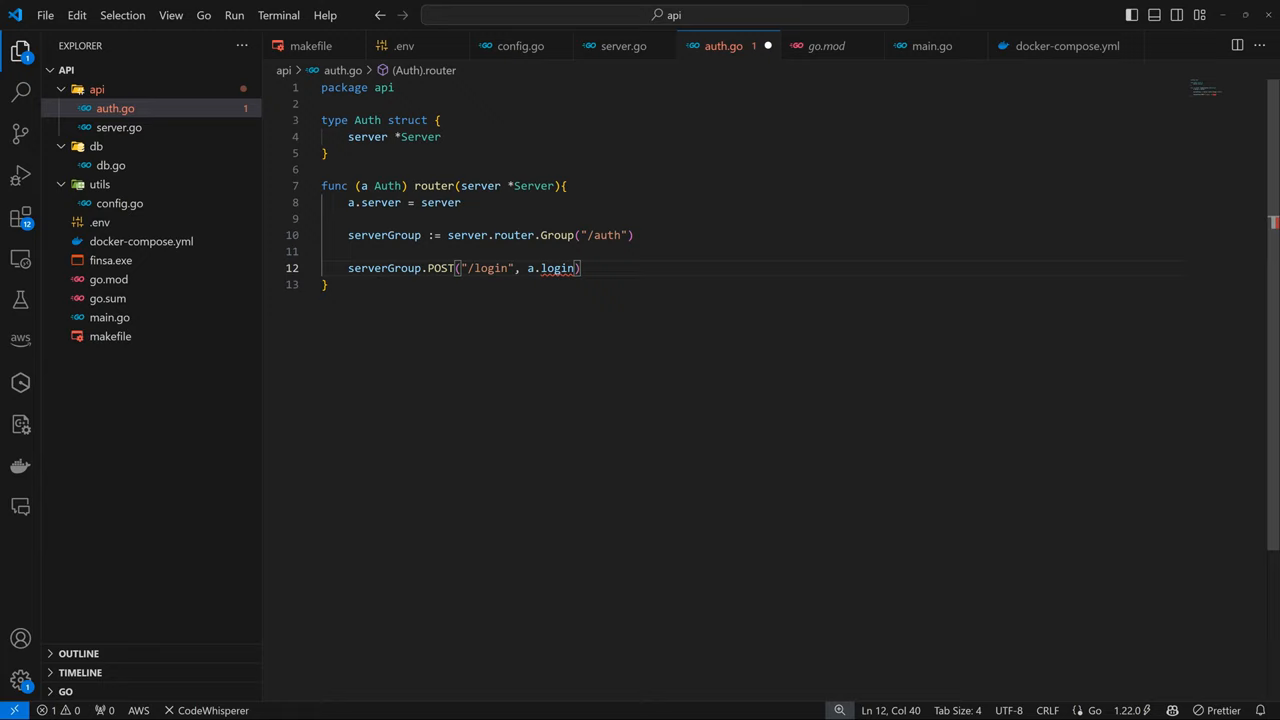
{"action": "mouse_move", "coordinate": [559, 268]}
{"action": "type", "text": "serverGroup.POST(\"/register\", a.register)"}
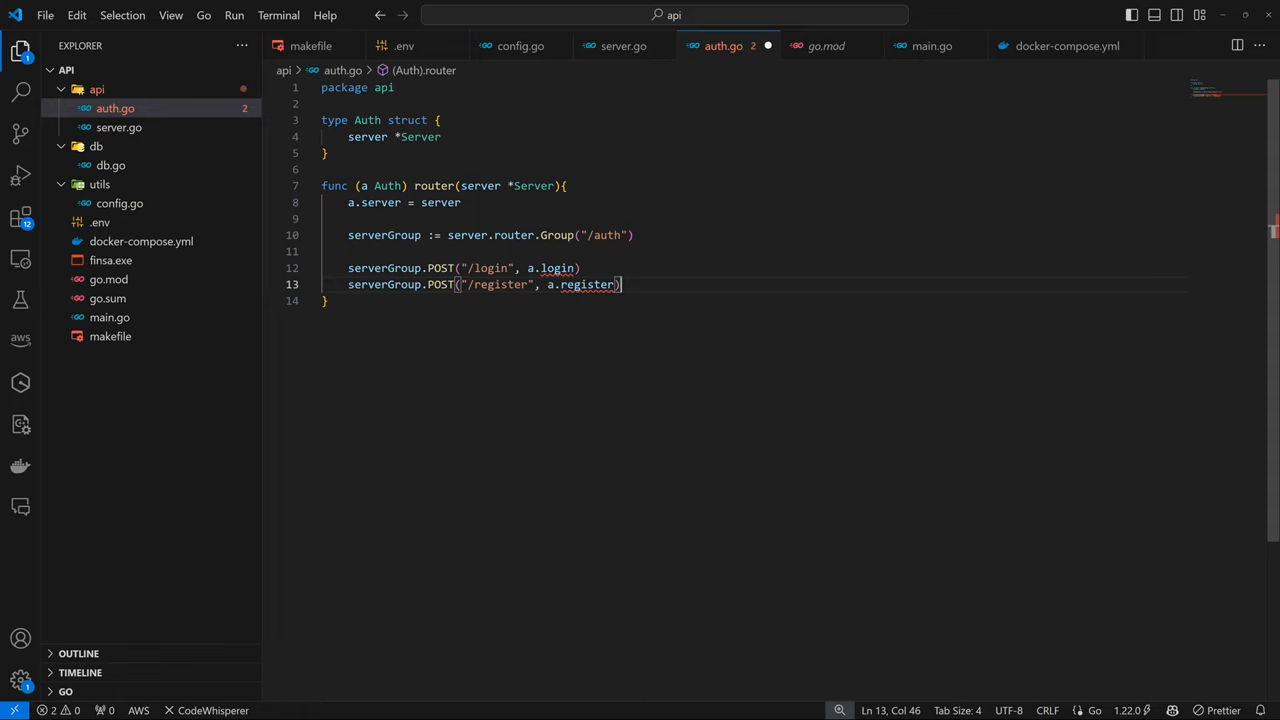
{"action": "key", "text": "ctrl+s"}
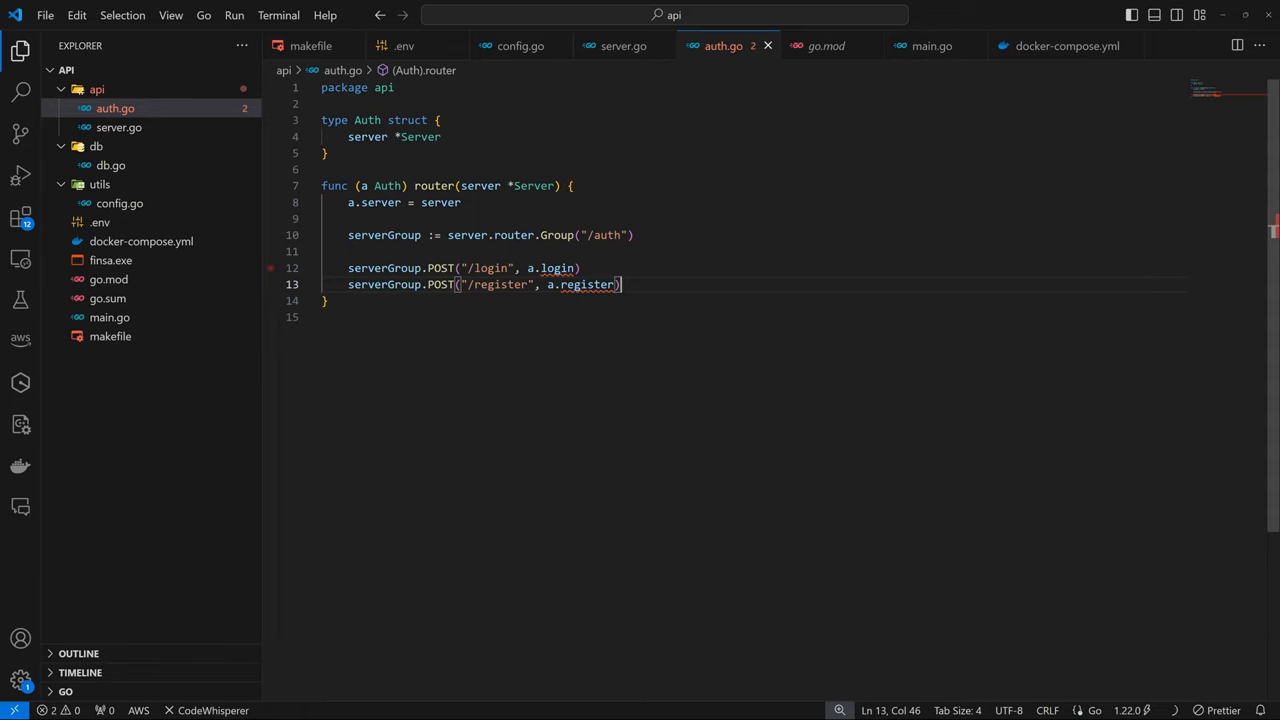
- Add Auth{}.router(s) in server.go's Start before Run, comparing with auth.go's router method
{"action": "left_click", "coordinate": [631, 45]}
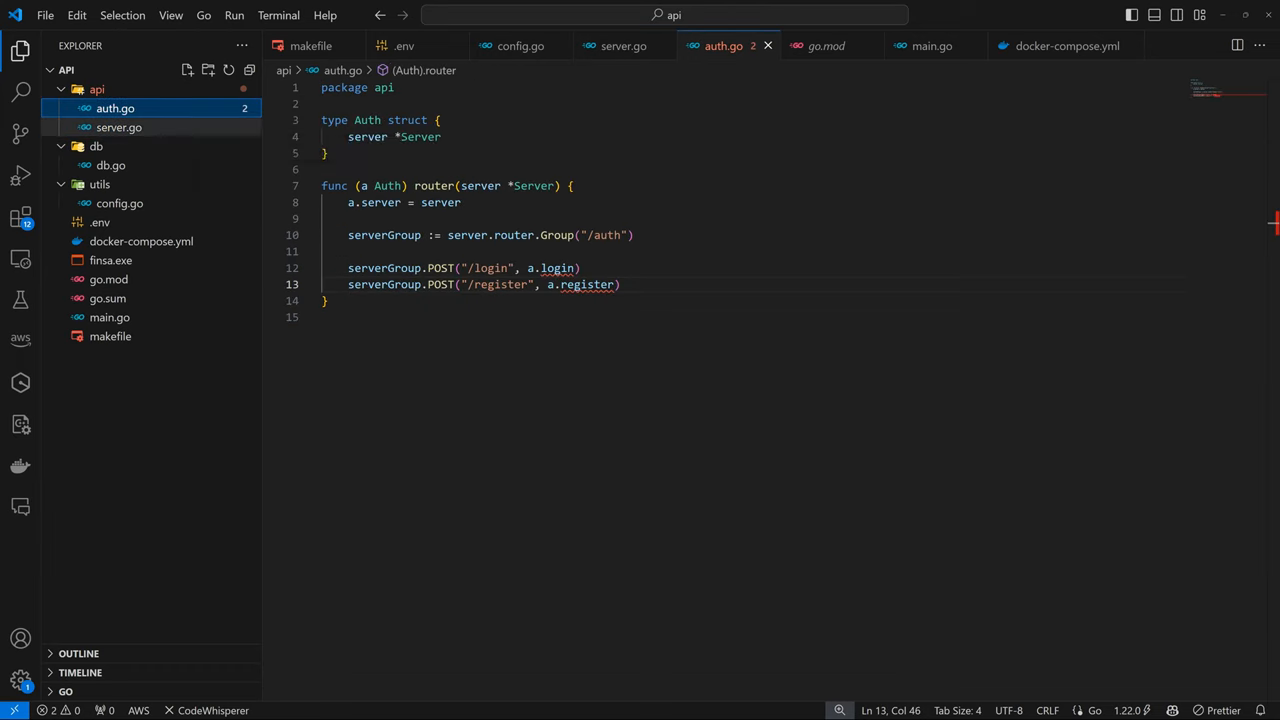
{"action": "left_click", "coordinate": [619, 45]}
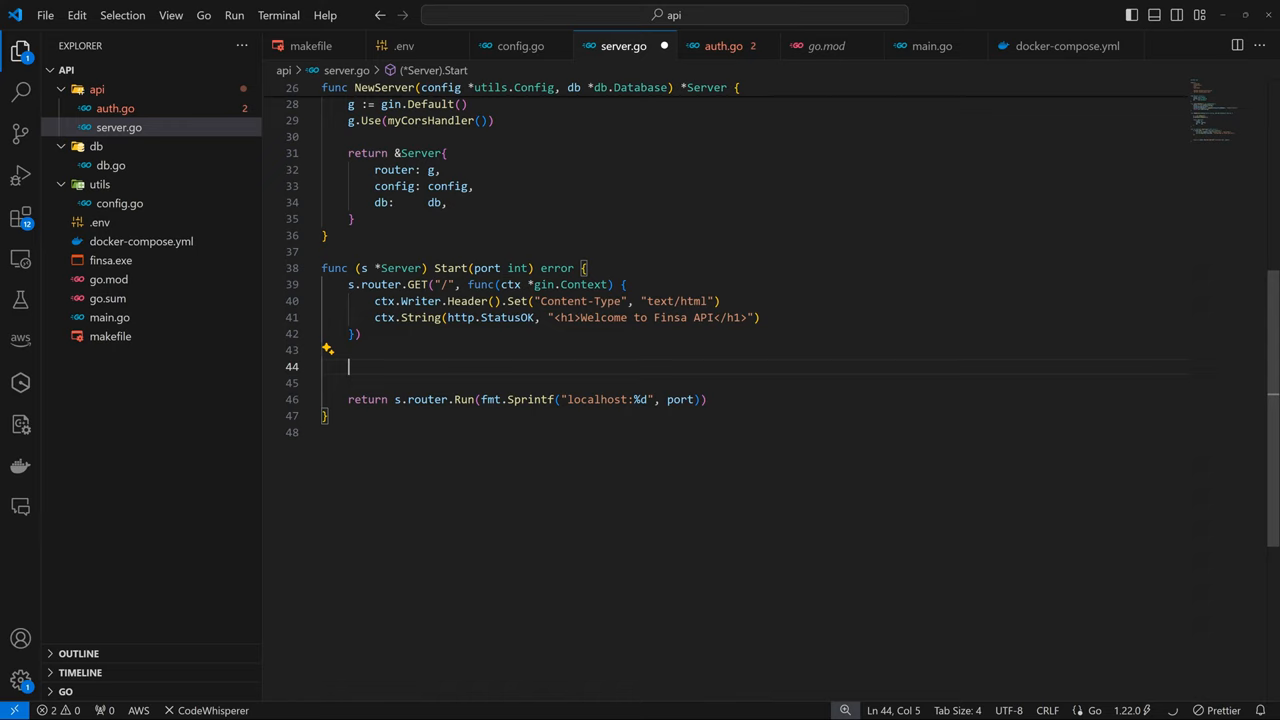
{"action": "type", "text": "Auth()"}
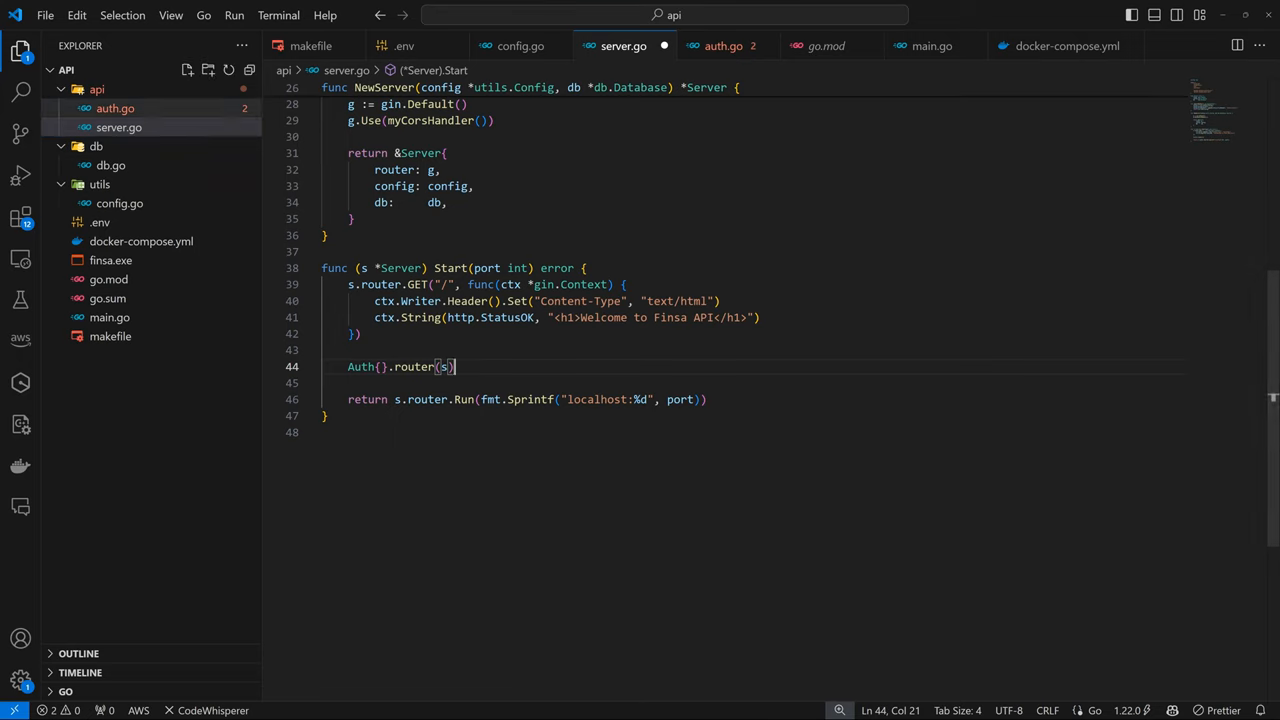
{"action": "left_click", "coordinate": [728, 45]}
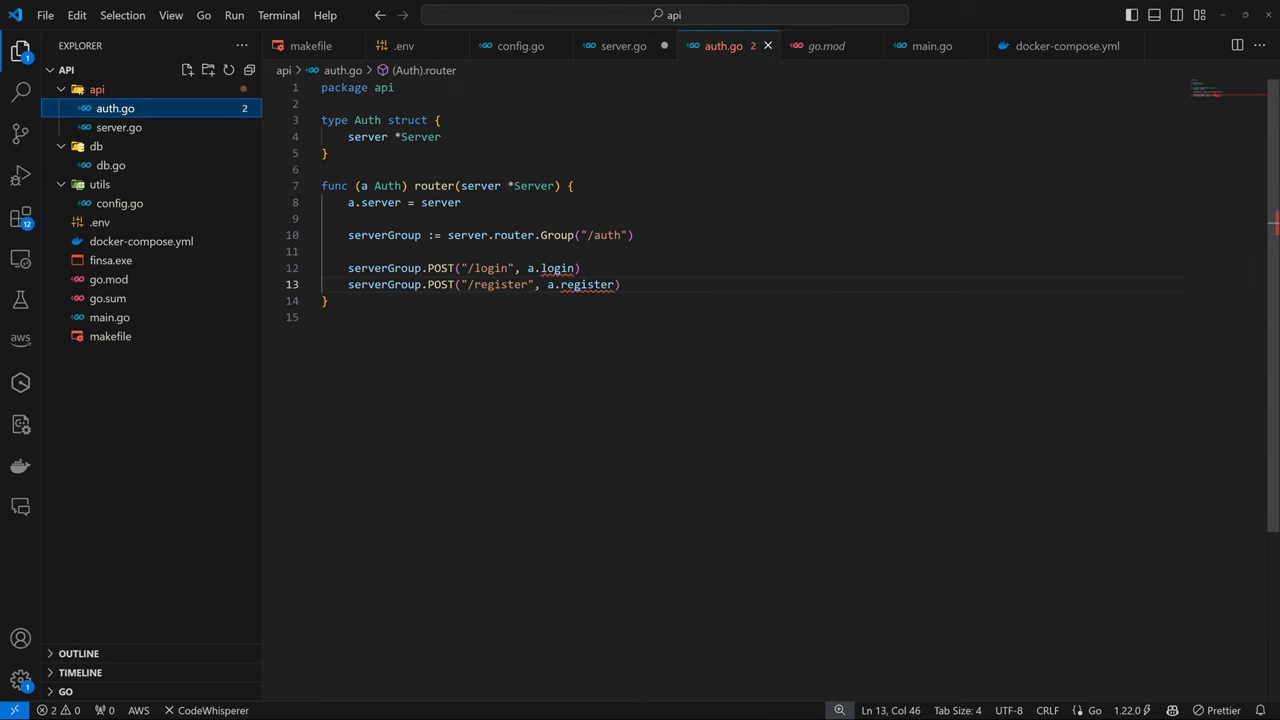
{"action": "mouse_move", "coordinate": [620, 45]}
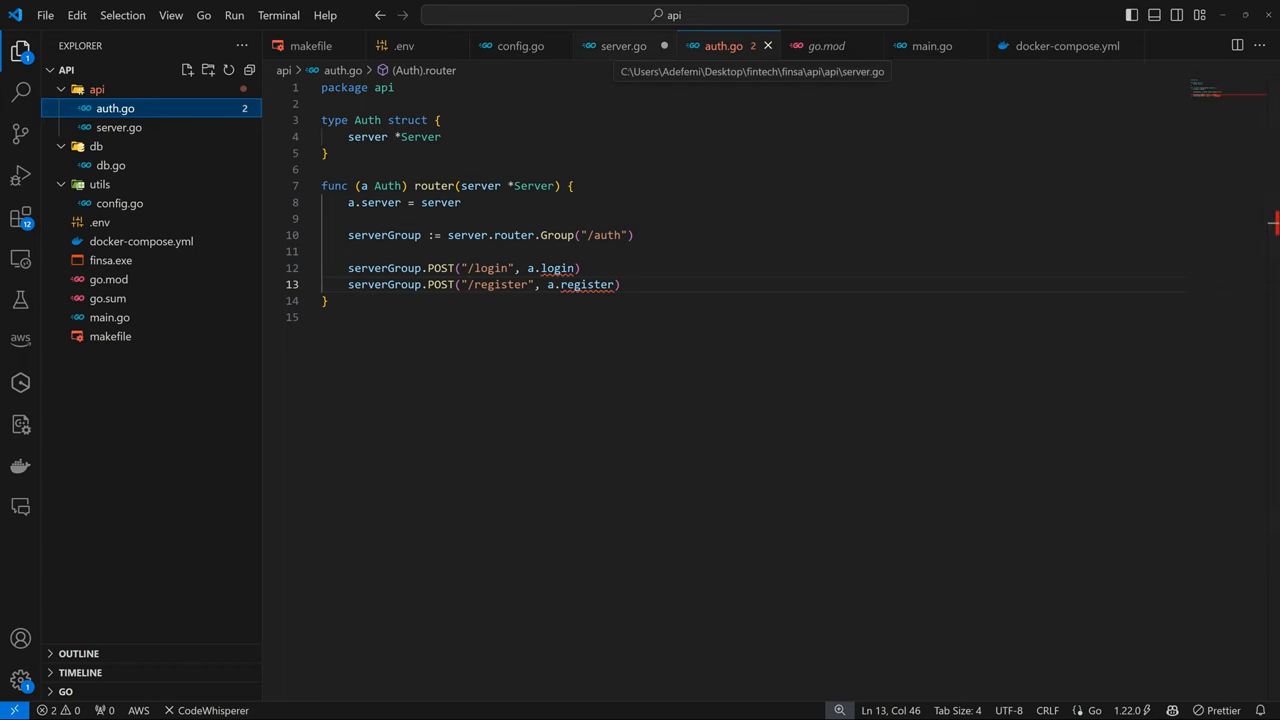
{"action": "left_click", "coordinate": [619, 45]}
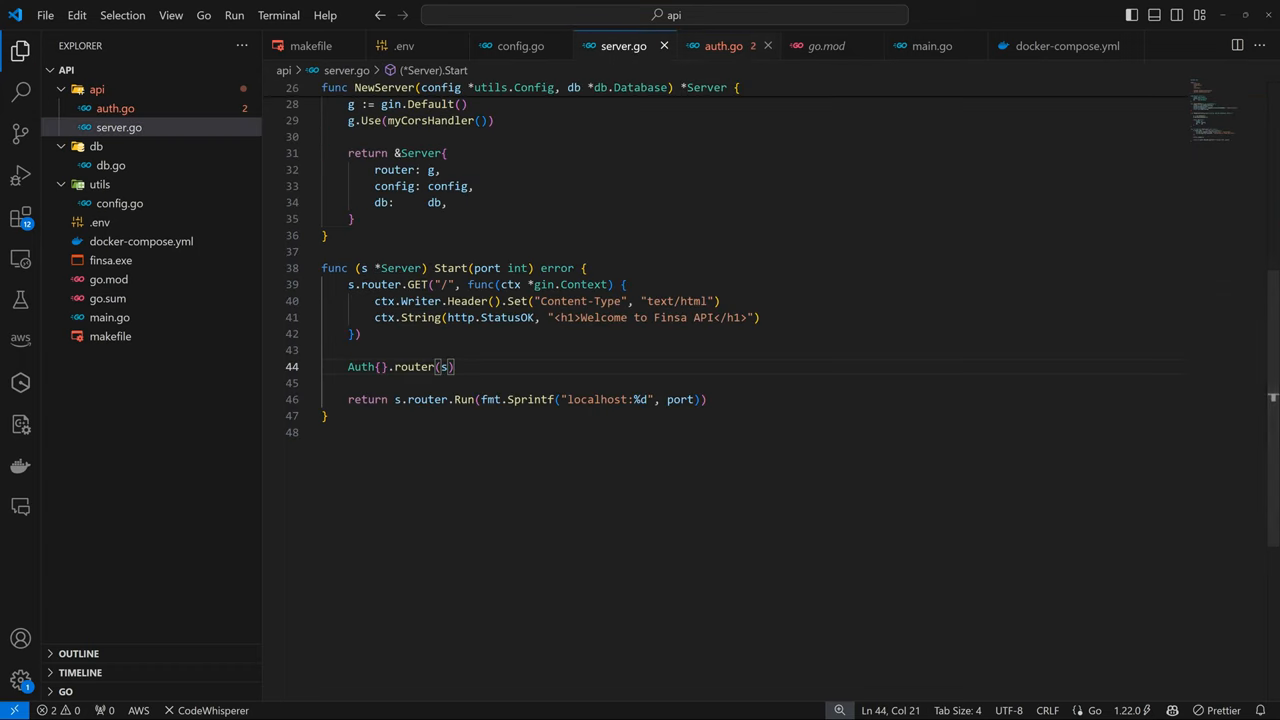
{"action": "left_click", "coordinate": [732, 45]}
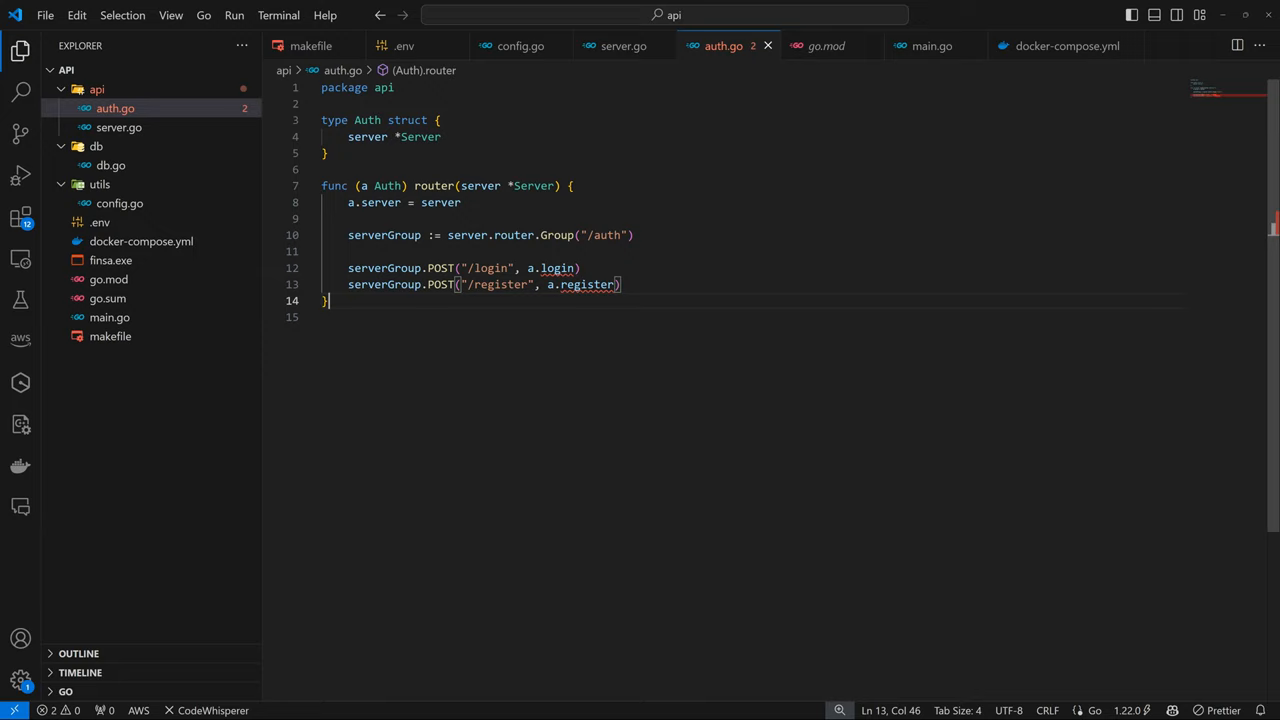
- Add login handler returning a Login JSON message and begin a register handler on *gin.Context
{"action": "type", "text": "func (a Auth) login(ctx *gin.Context) {"}
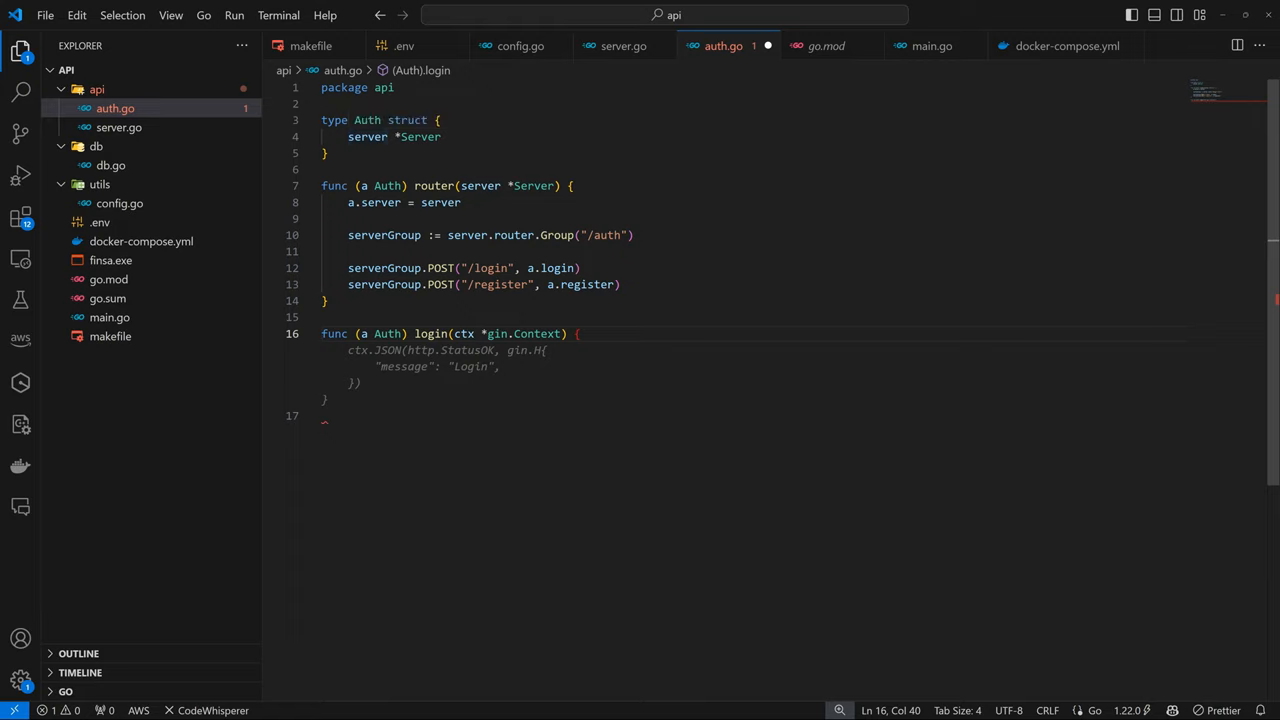
{"action": "mouse_move", "coordinate": [367, 137]}
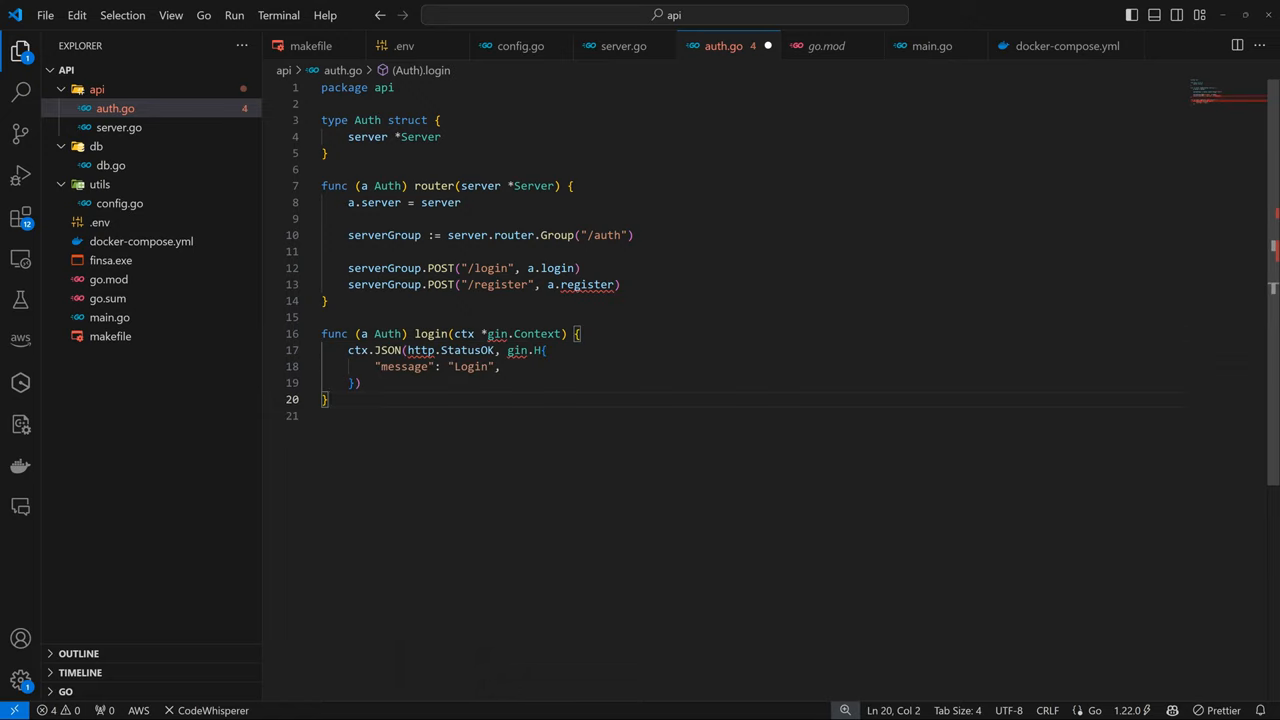
{"action": "mouse_move", "coordinate": [417, 350]}
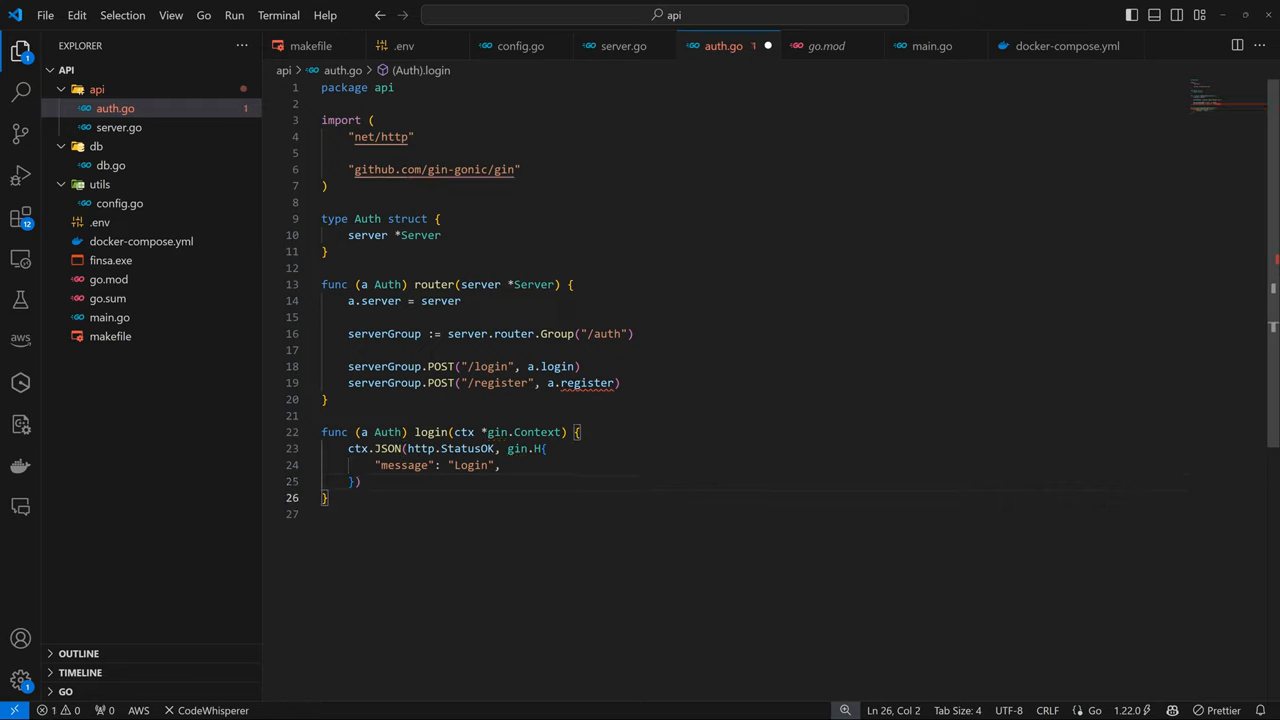
{"action": "type", "text": "func (a Auth) register(ctx *gin.Context) {"}
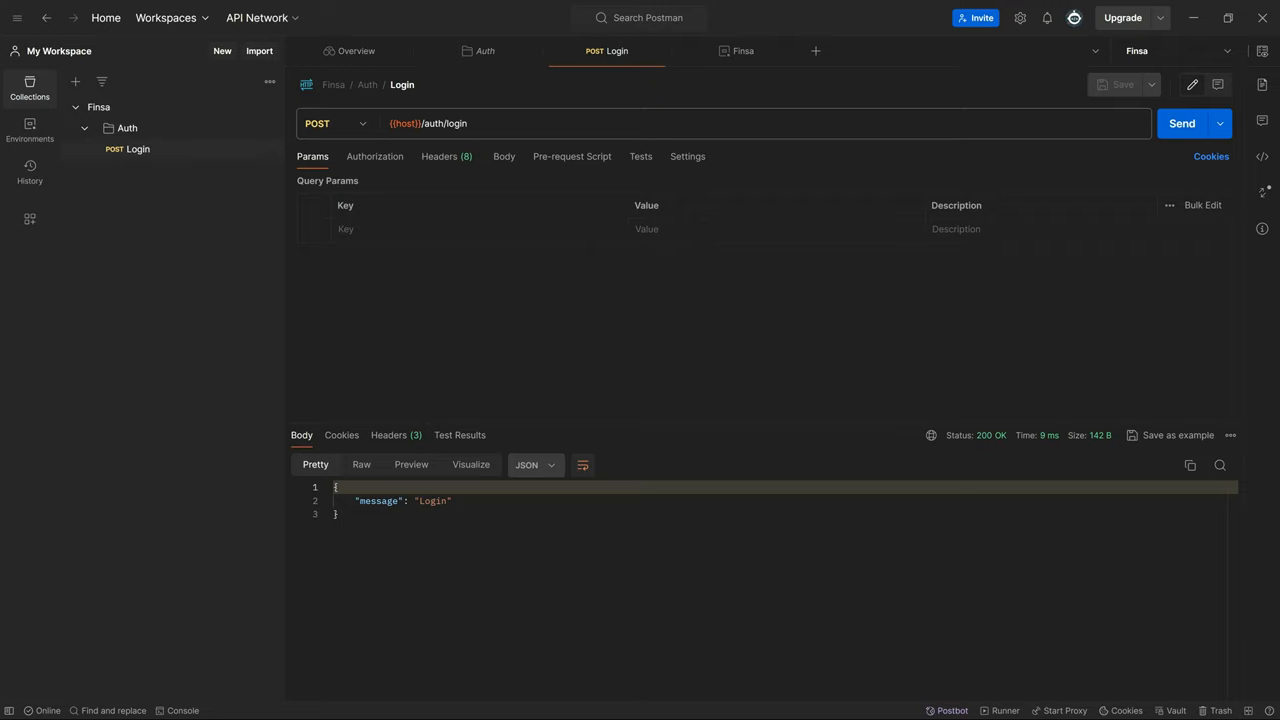
{"action": "mouse_move", "coordinate": [72, 82]}
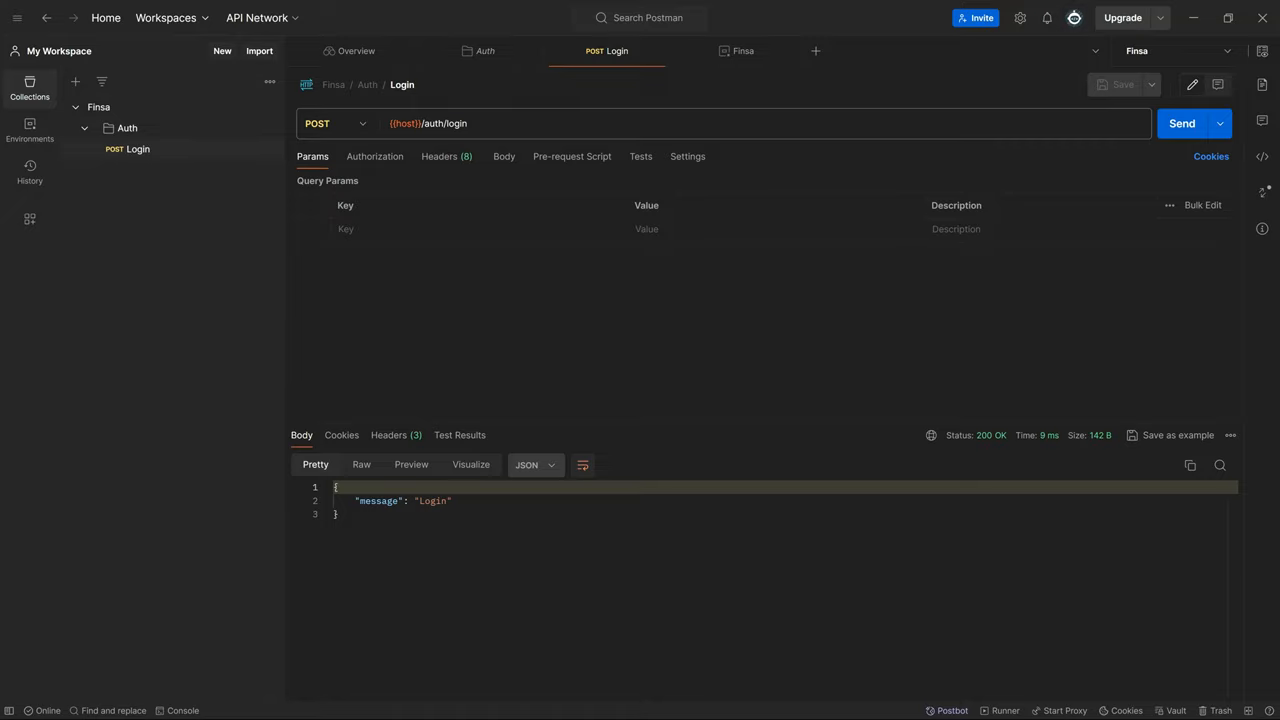
{"action": "mouse_move", "coordinate": [98, 107]}
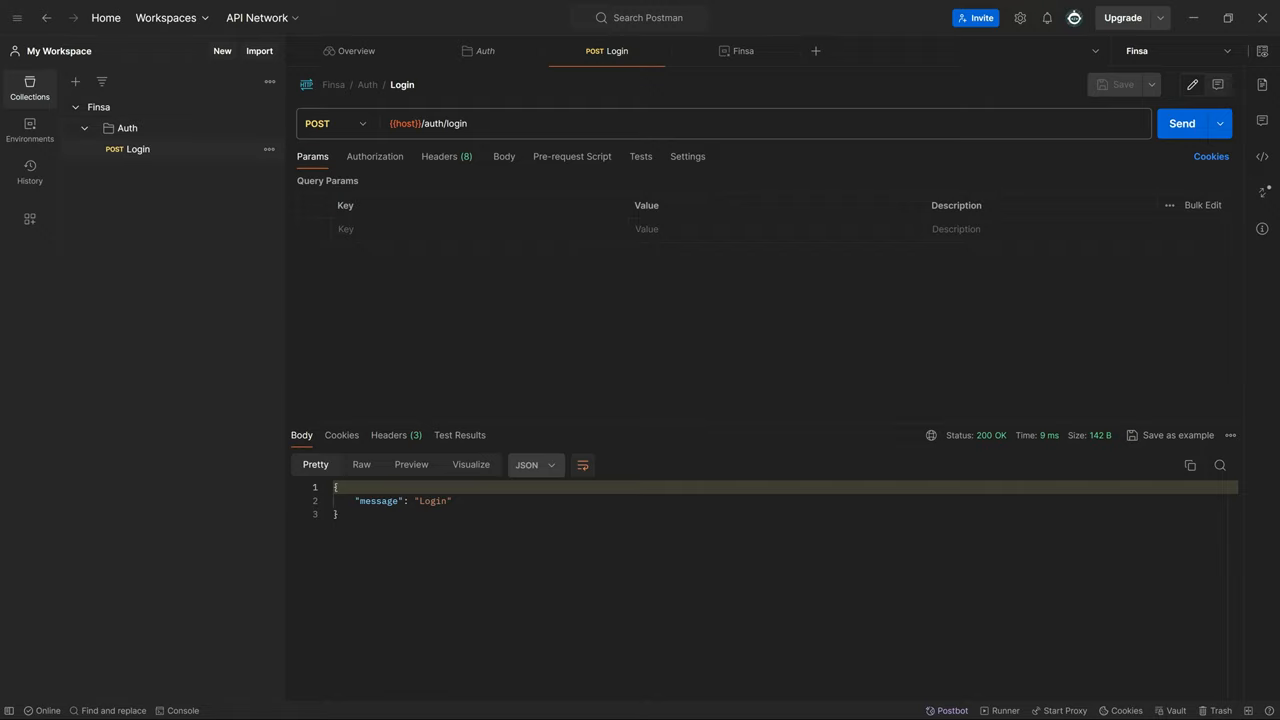
{"action": "mouse_move", "coordinate": [138, 149]}
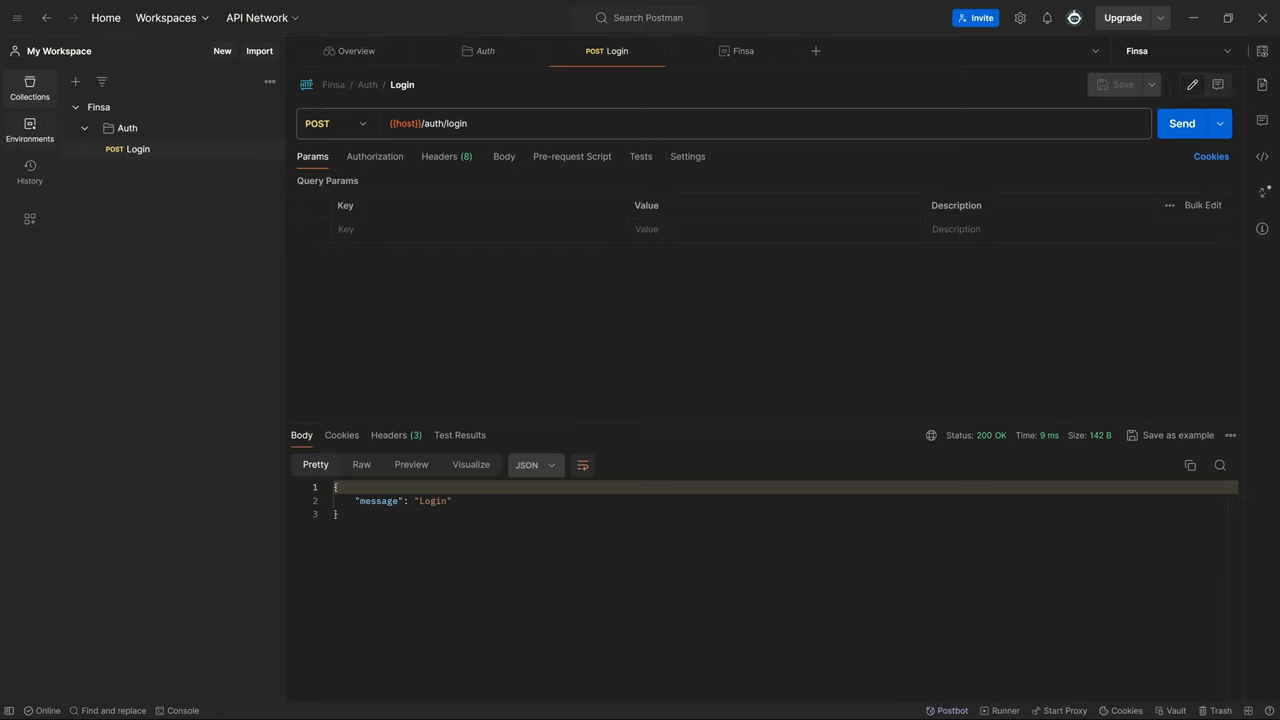
{"action": "left_click", "coordinate": [29, 128]}
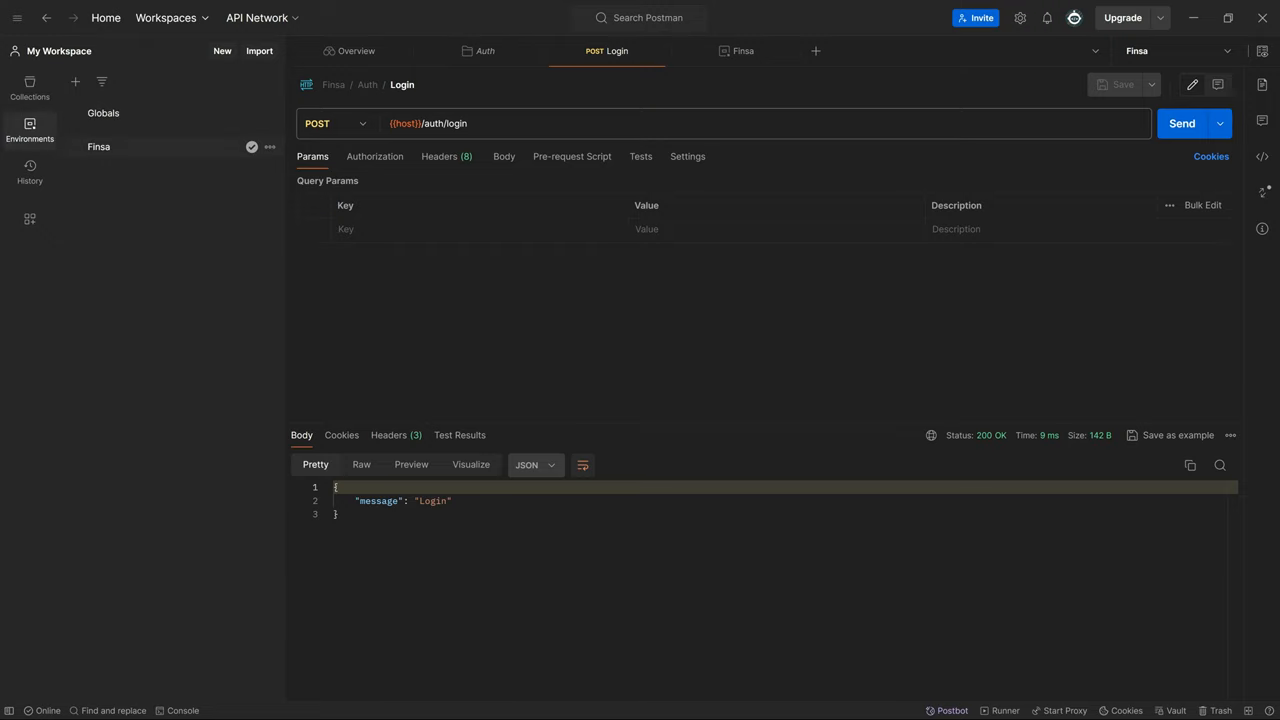
{"action": "left_click", "coordinate": [745, 51]}
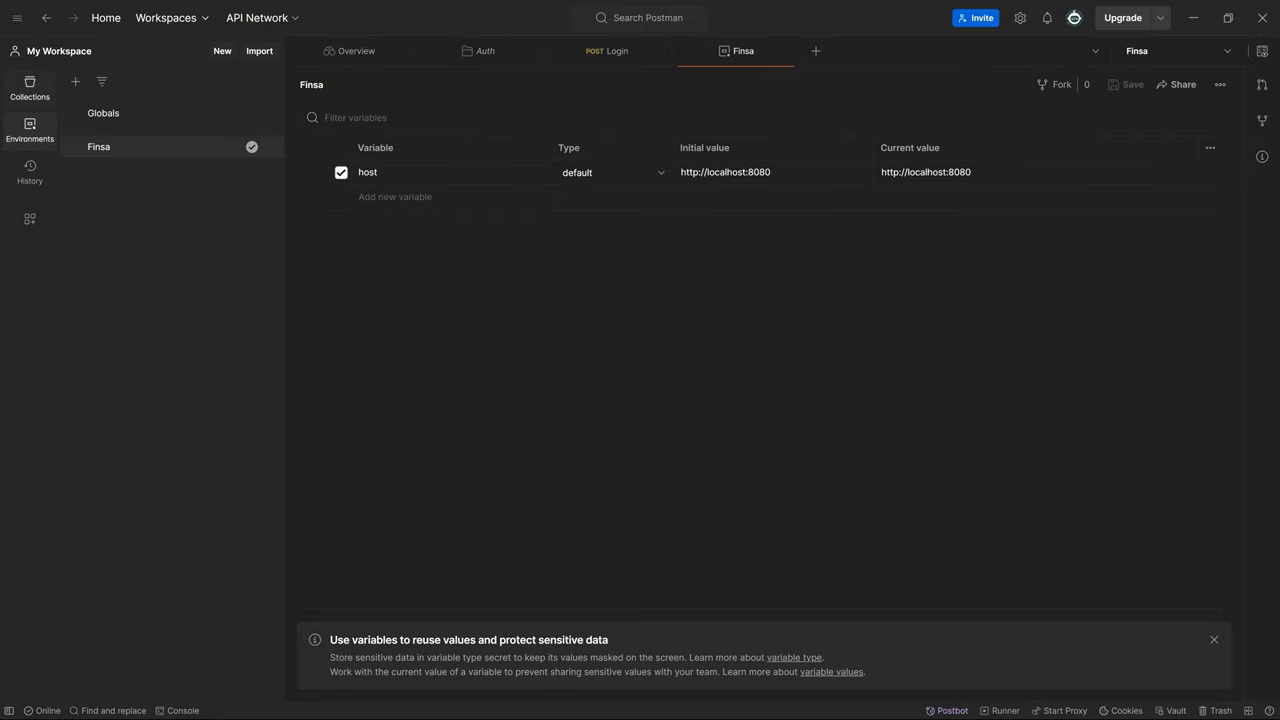
{"action": "left_click", "coordinate": [29, 87]}
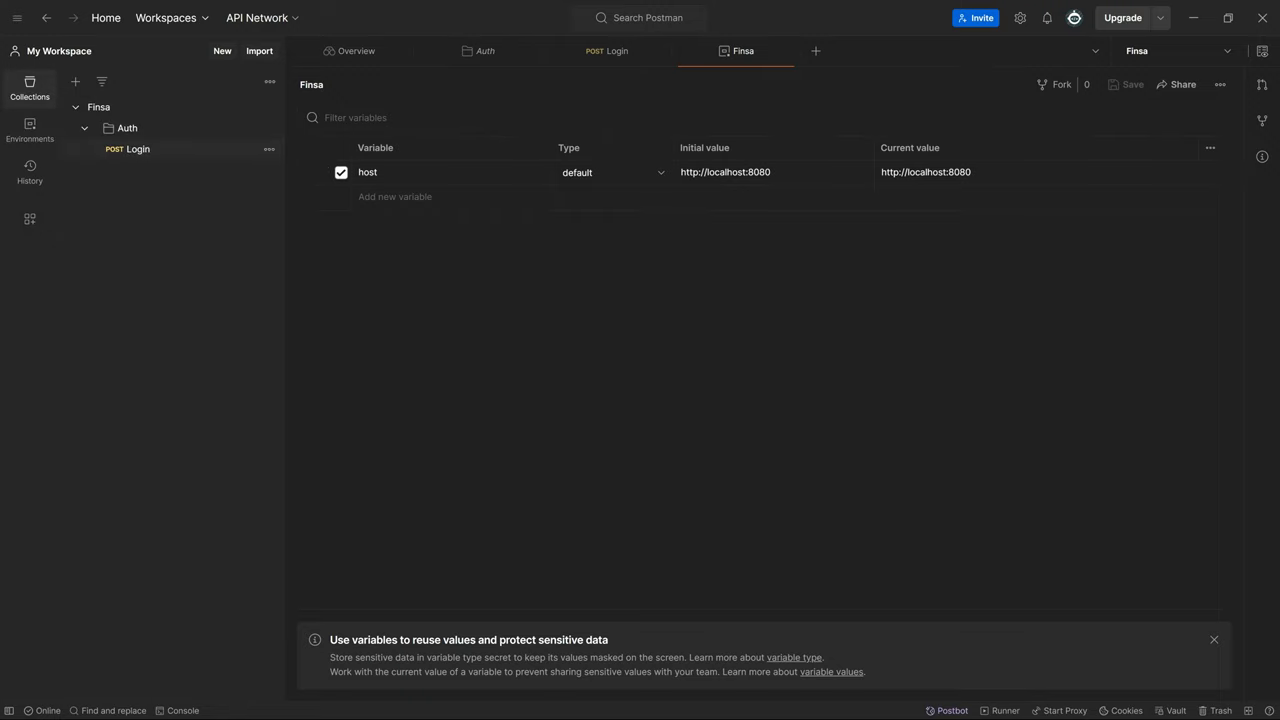
{"action": "left_click", "coordinate": [616, 51]}
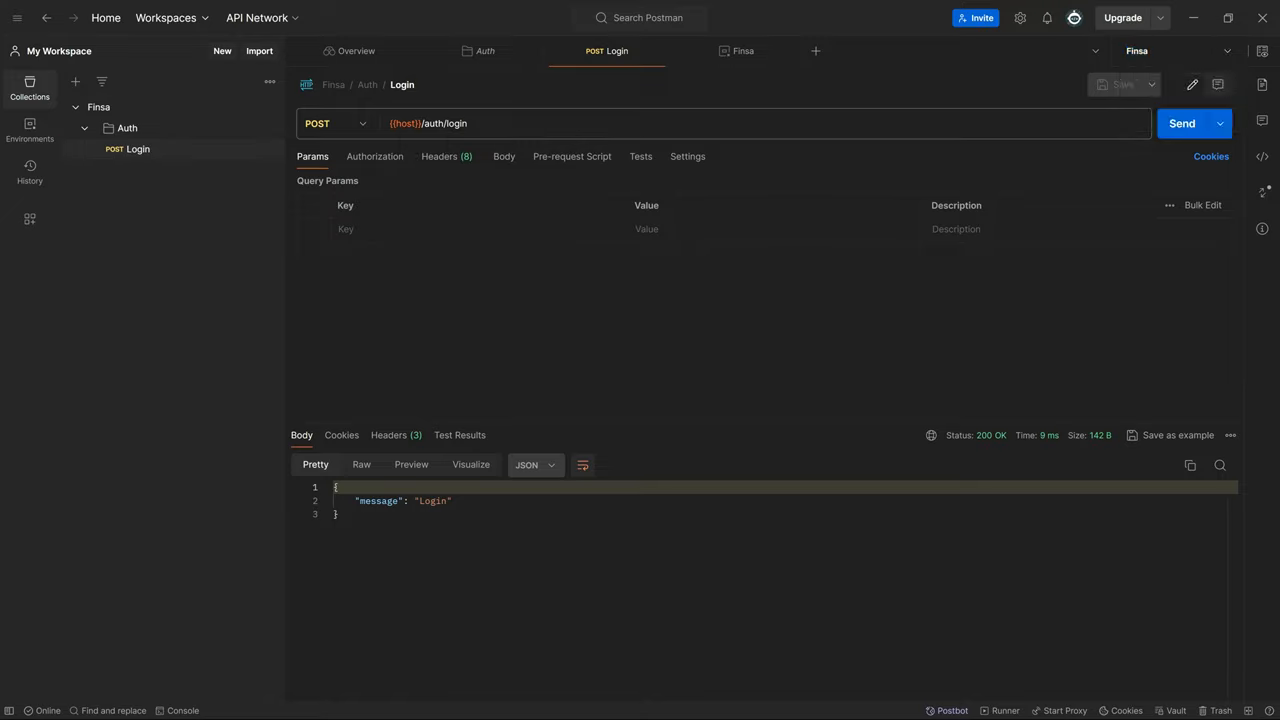
- Duplicate Login as Register pointing to {{host}}/auth/register and send it
{"action": "right_click", "coordinate": [138, 148]}
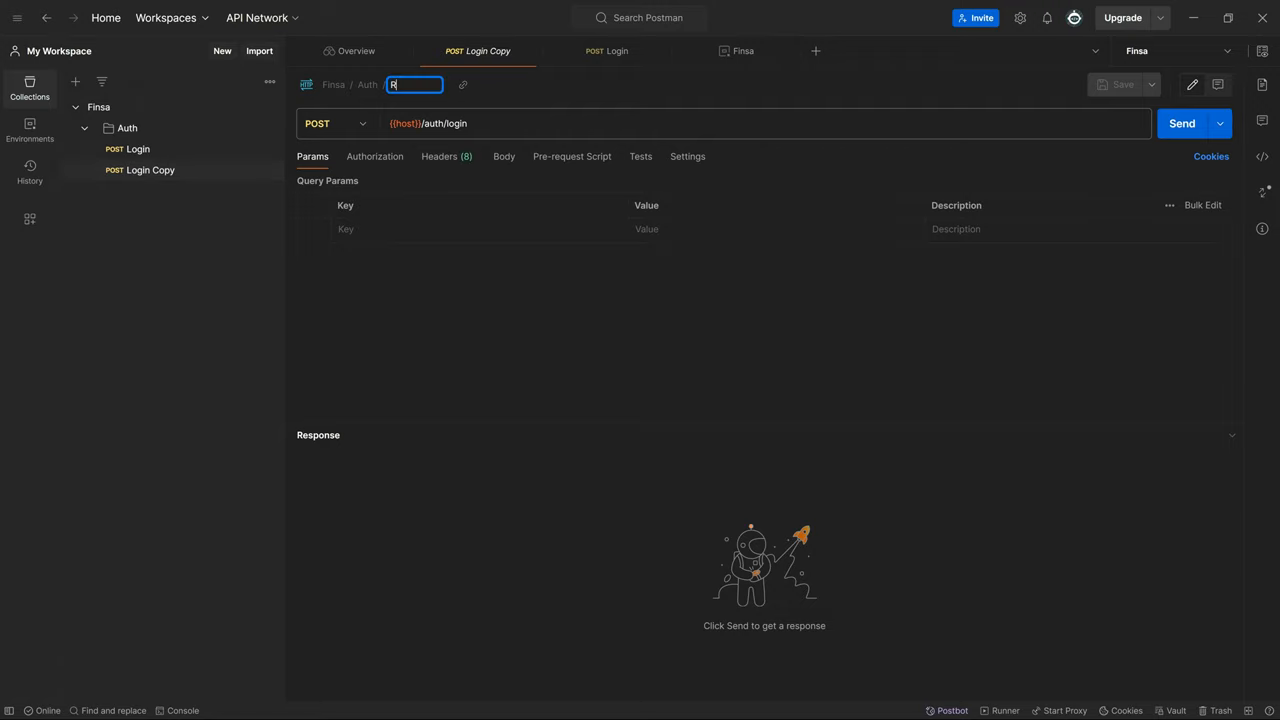
{"action": "type", "text": "Register"}
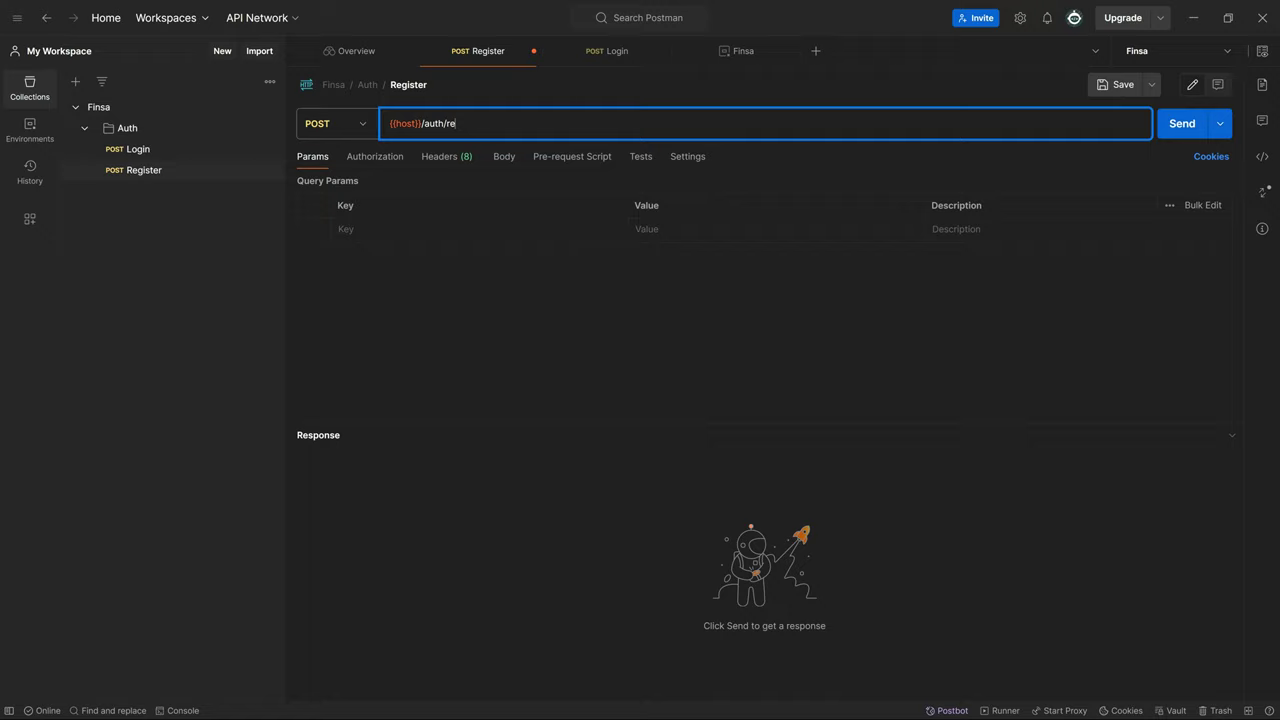
{"action": "type", "text": "gister"}
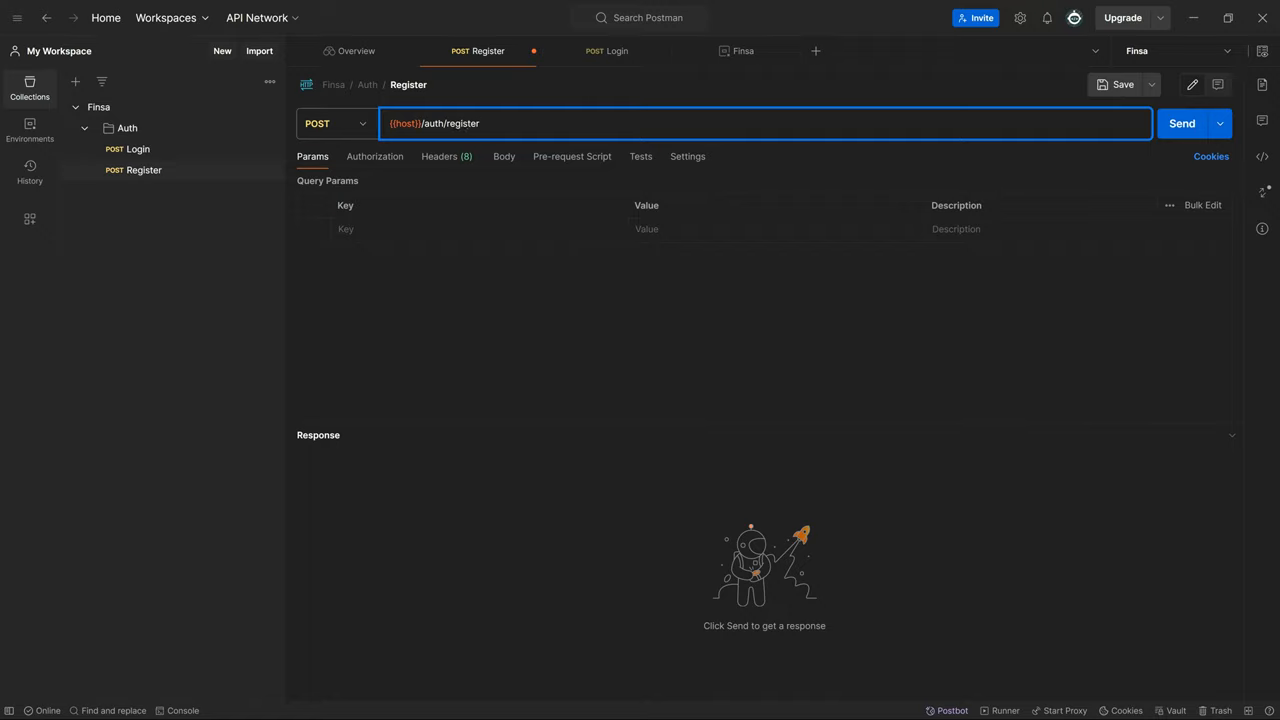
{"action": "left_click", "coordinate": [1181, 123]}
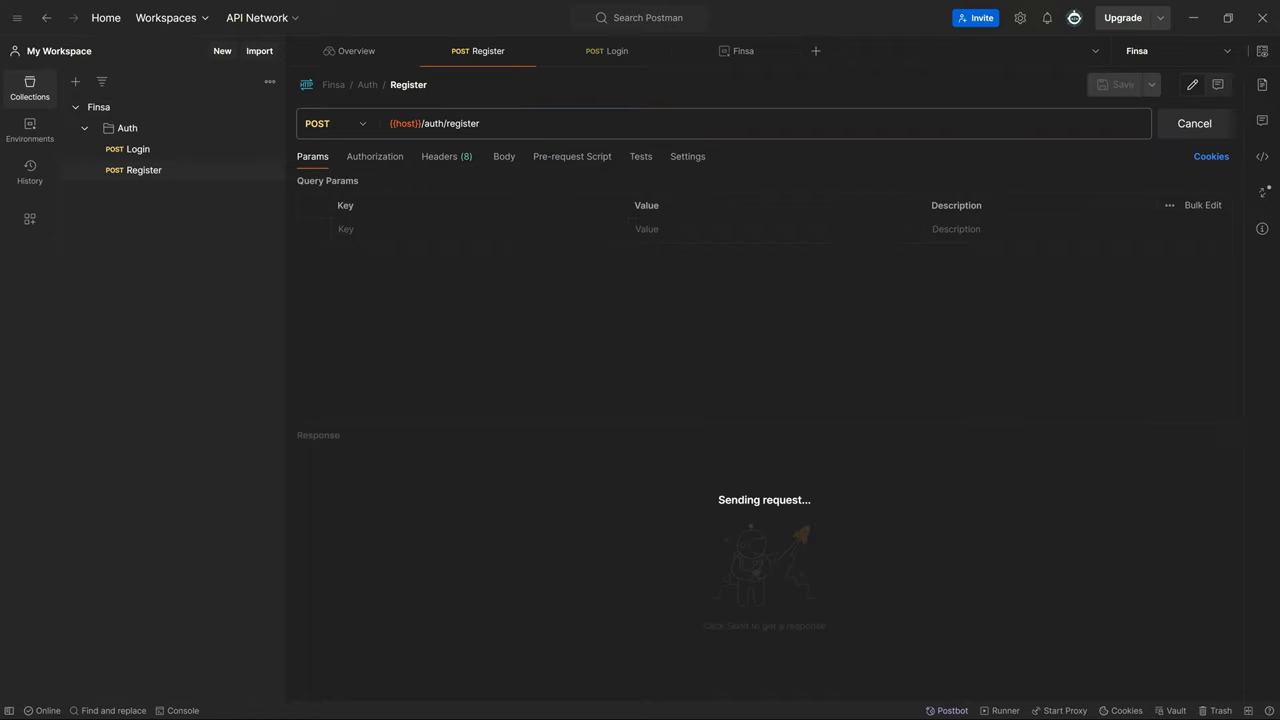